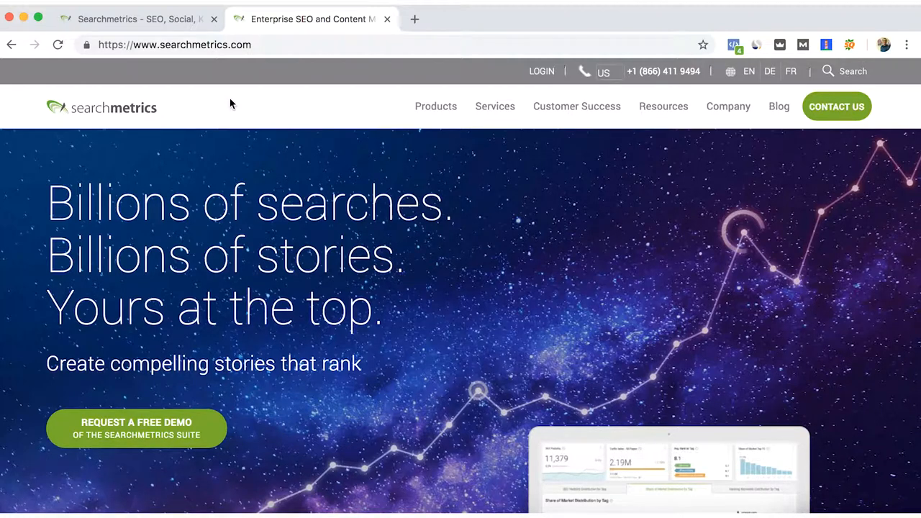
pyautogui.moveTo(243, 107)
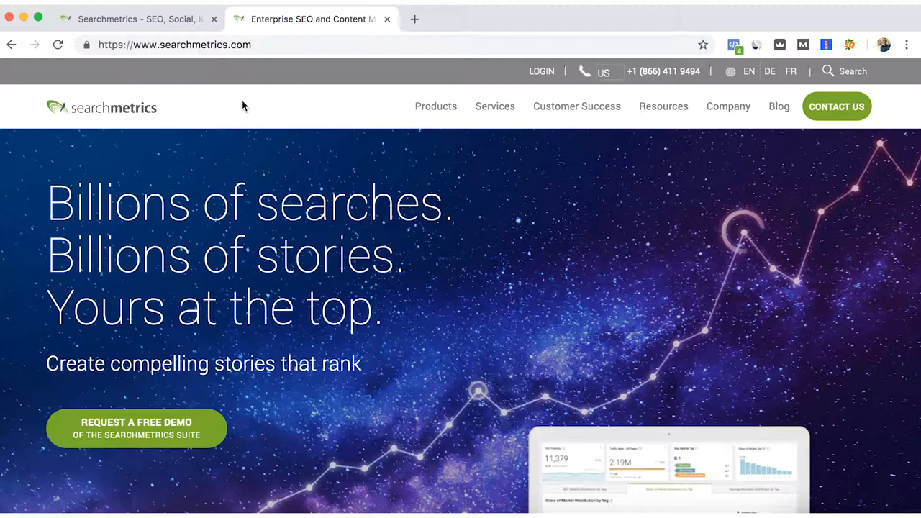
pyautogui.moveTo(405, 106)
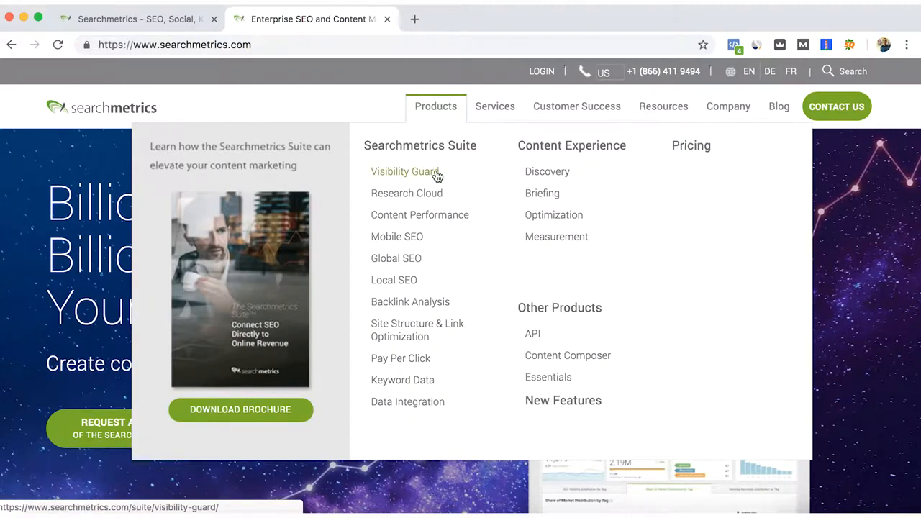
pyautogui.moveTo(397, 236)
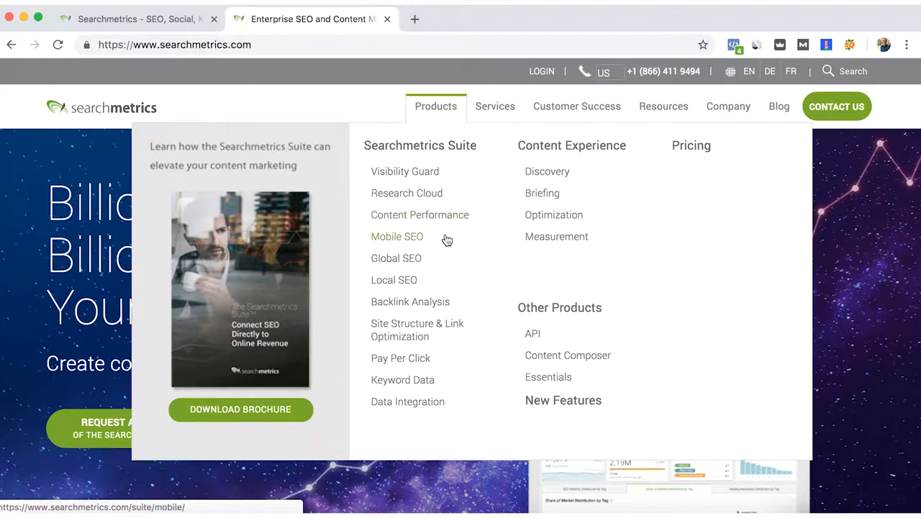
pyautogui.moveTo(394, 279)
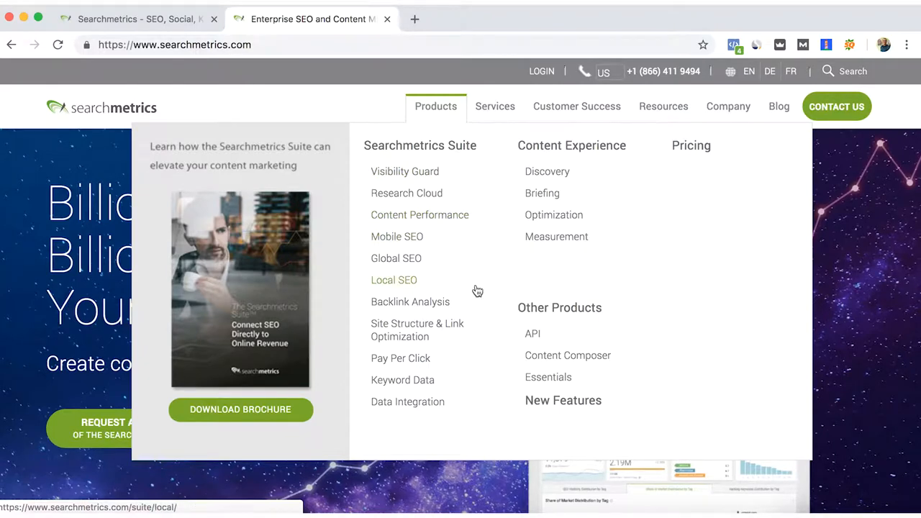
pyautogui.moveTo(525, 344)
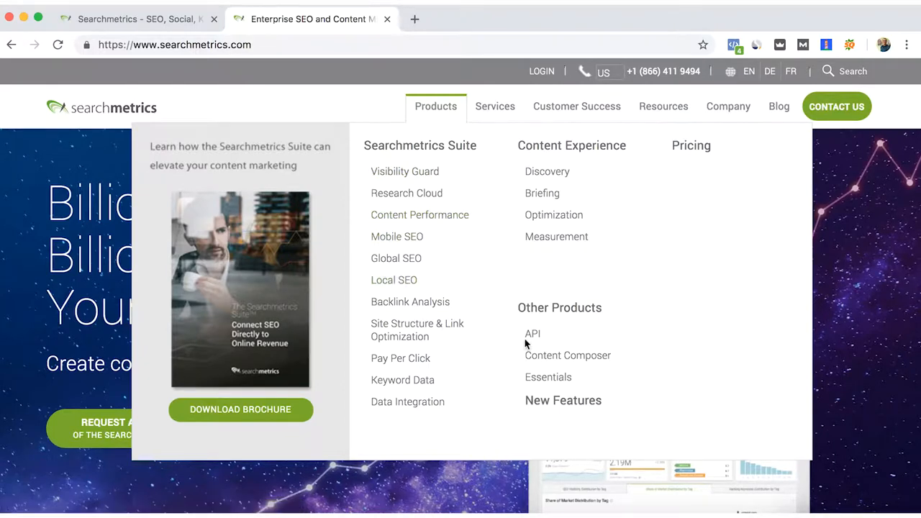
# Step: Open the Essentials product page from the Products menu under Other Products
pyautogui.click(547, 377)
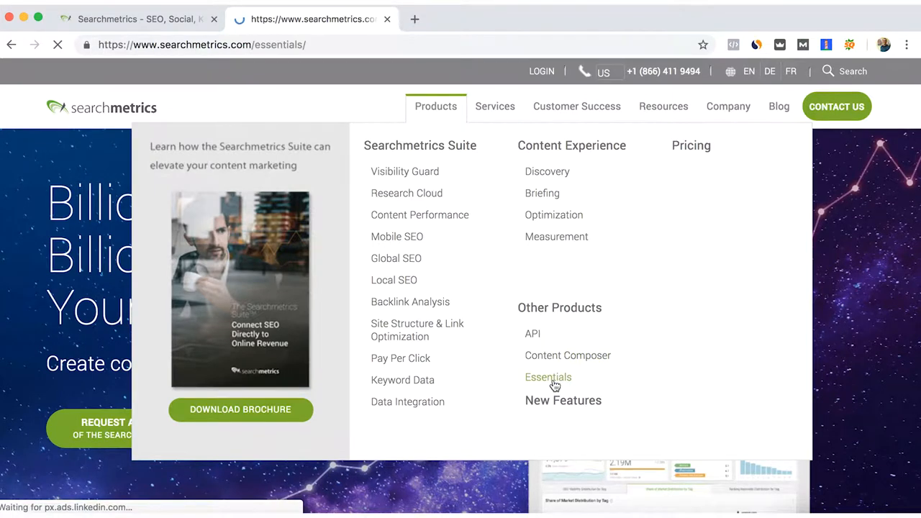
# Step: Scroll through the Essentials page down to its competition and keyword feature sections
pyautogui.click(548, 377)
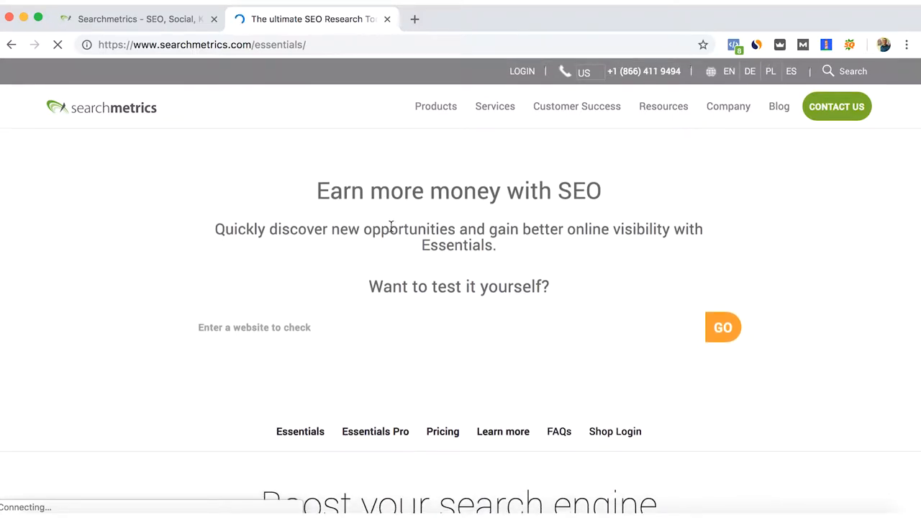
pyautogui.scroll(-3)
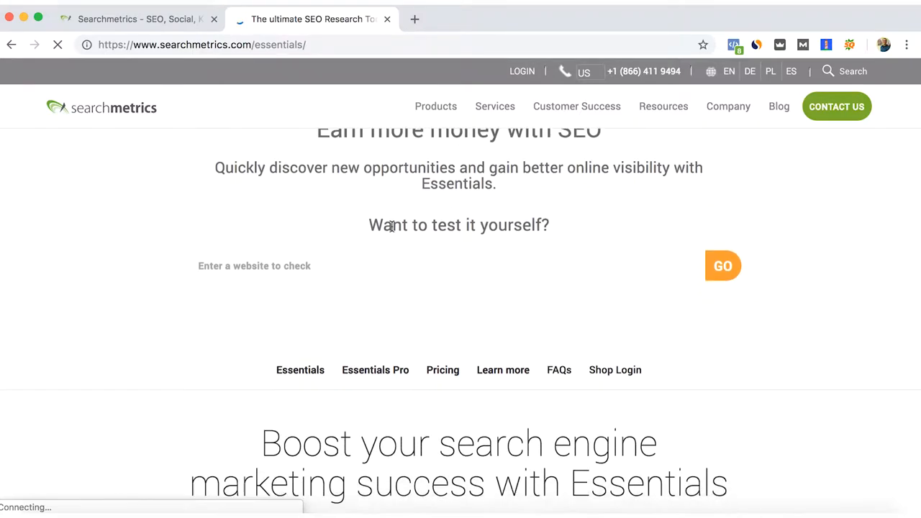
pyautogui.scroll(-3)
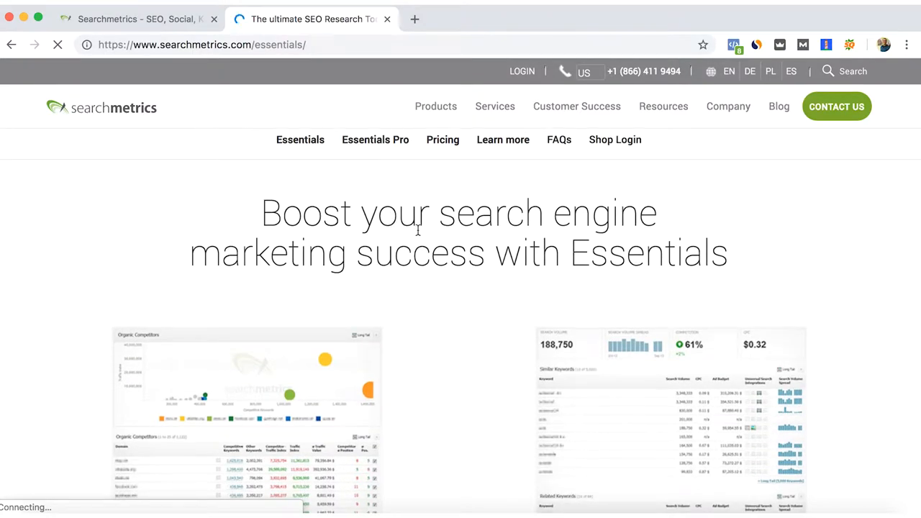
pyautogui.scroll(-3)
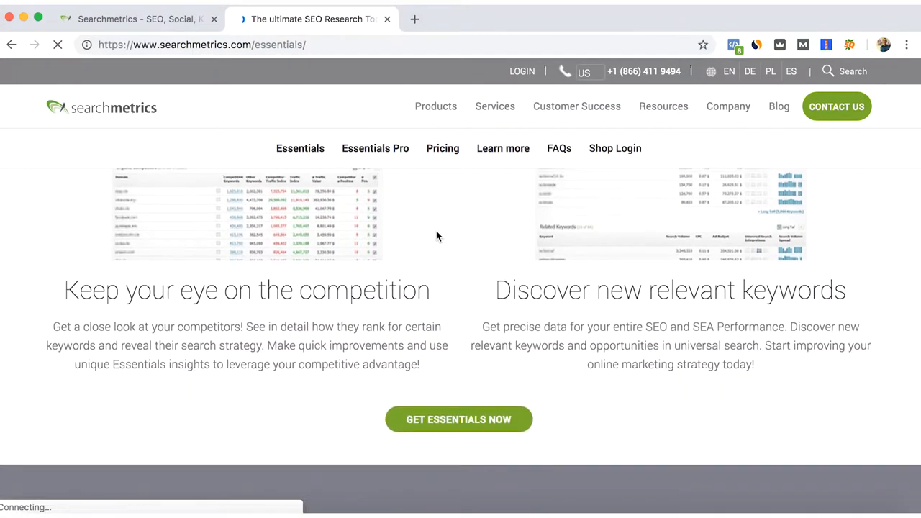
pyautogui.scroll(-3)
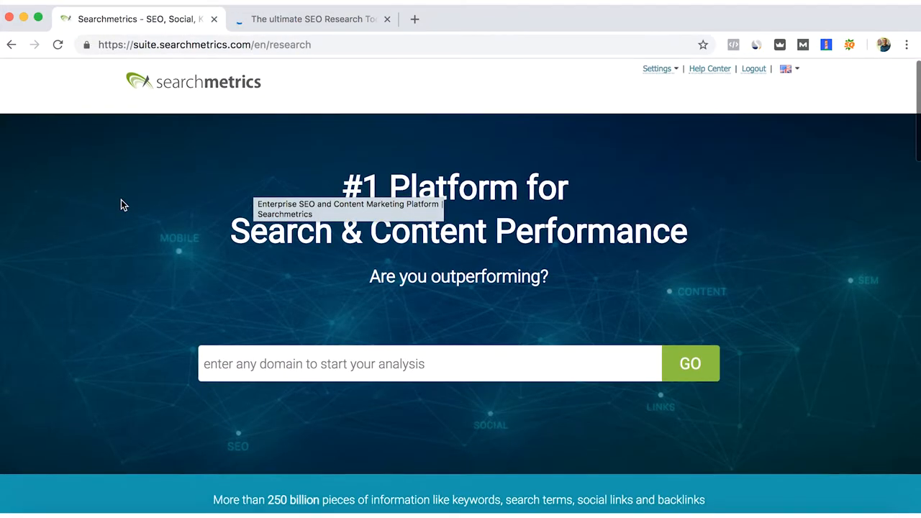
pyautogui.scroll(-3)
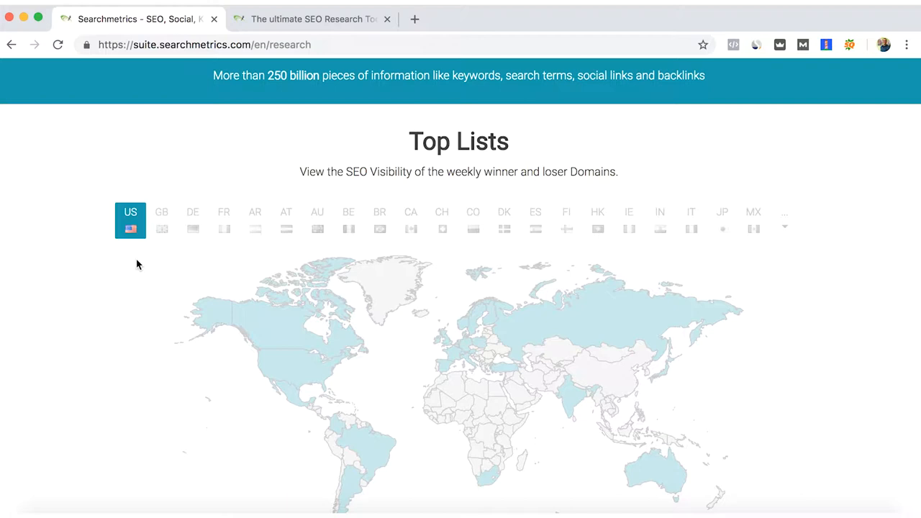
pyautogui.moveTo(856, 225)
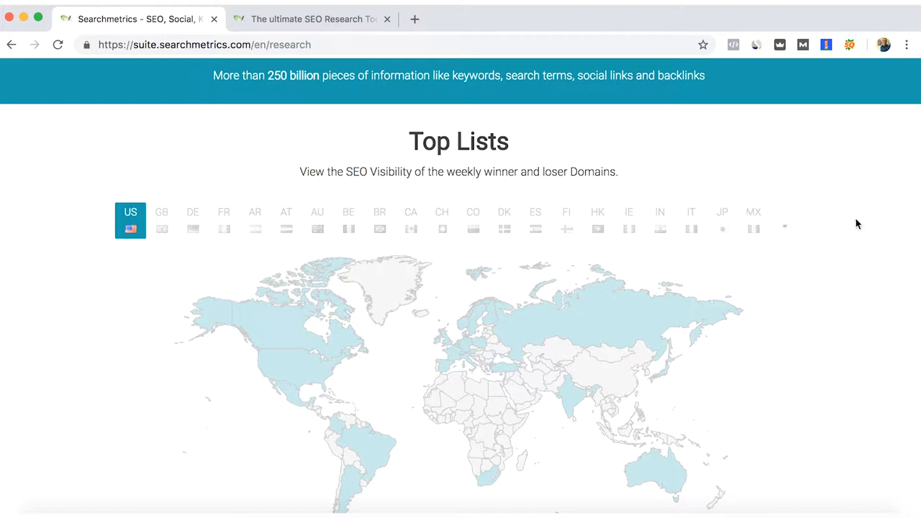
pyautogui.scroll(-3)
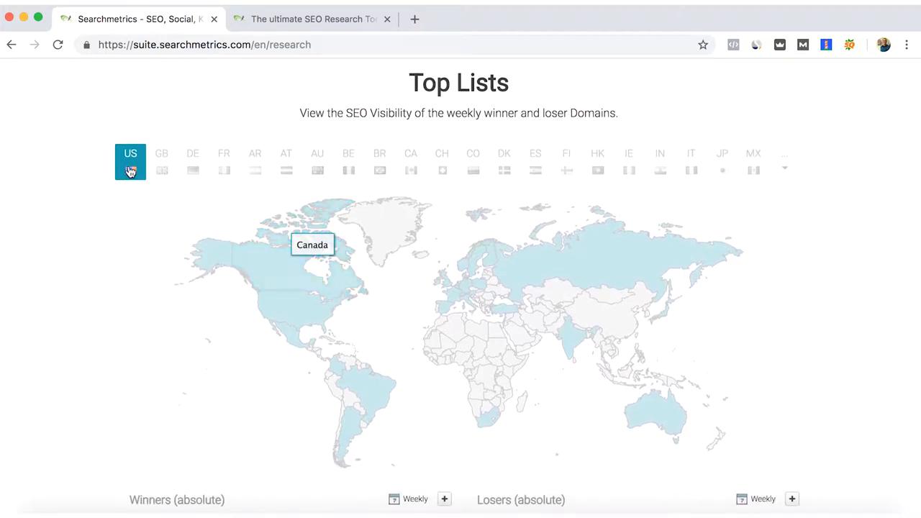
pyautogui.scroll(-3)
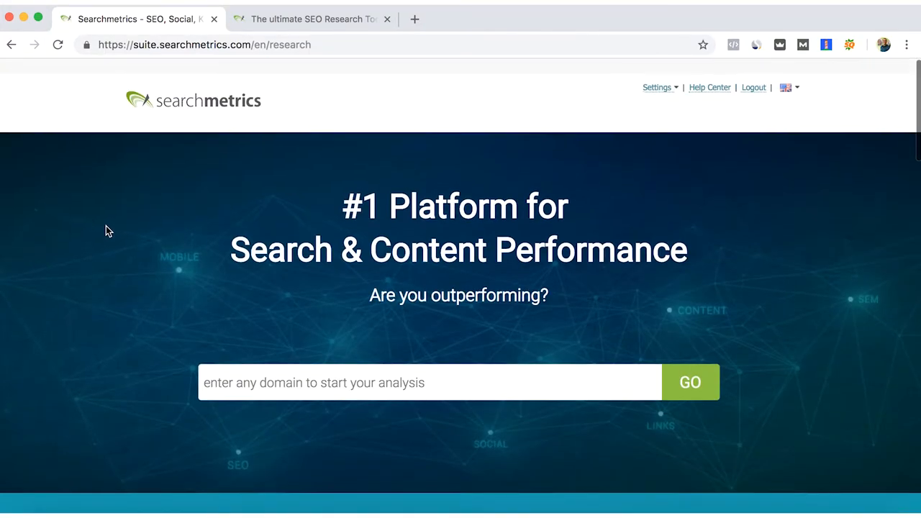
# Step: Run a domain analysis for samsung.com and load its report overview
pyautogui.write('s')
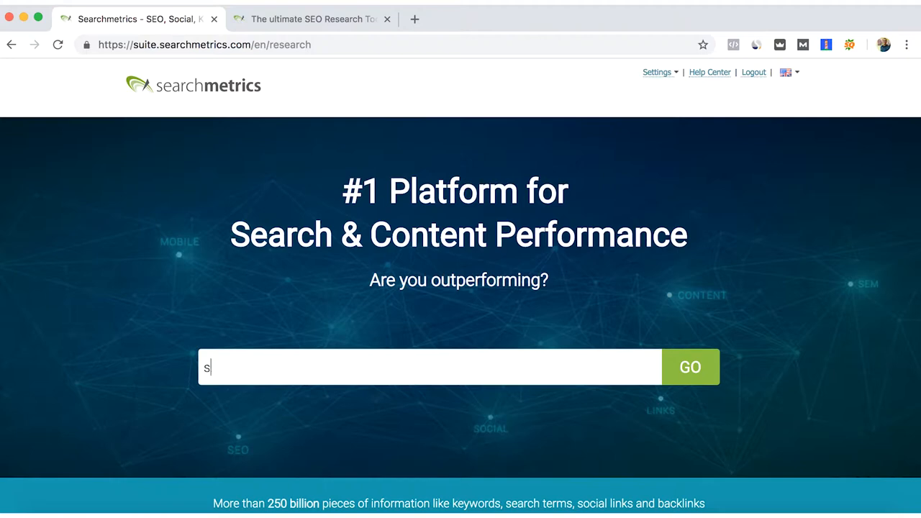
pyautogui.write('amsung.com')
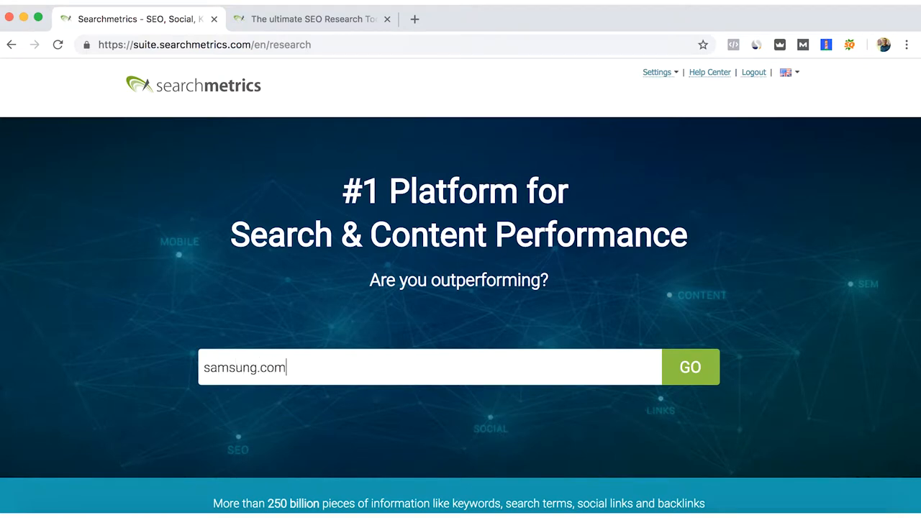
pyautogui.click(689, 367)
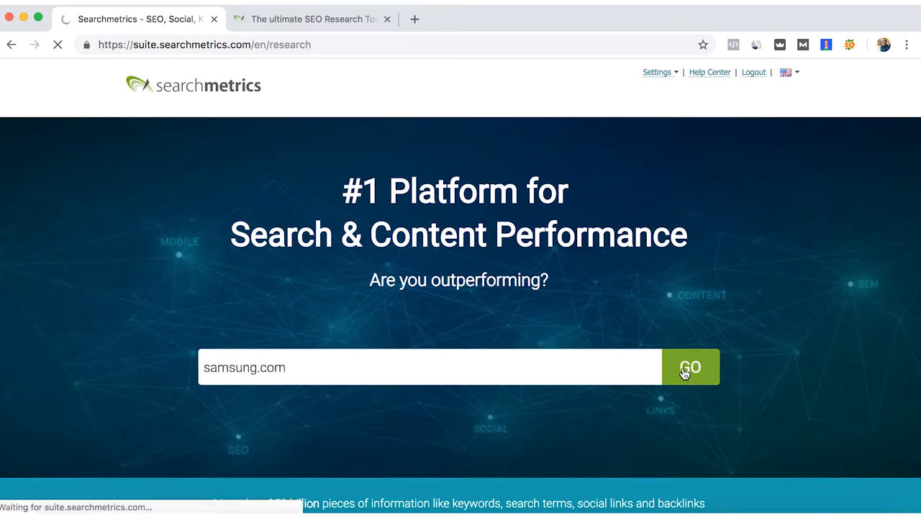
pyautogui.click(689, 367)
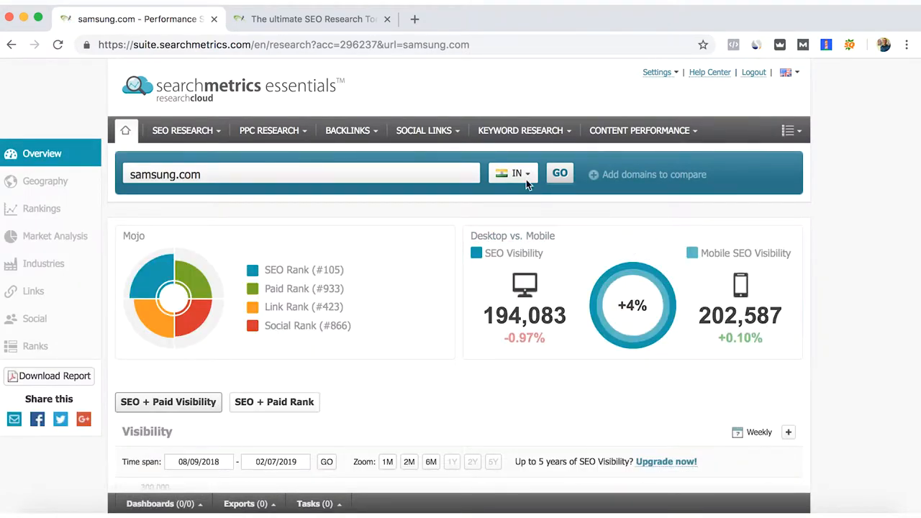
# Step: Switch the samsung.com report's market from IN to US and rerun it
pyautogui.click(512, 173)
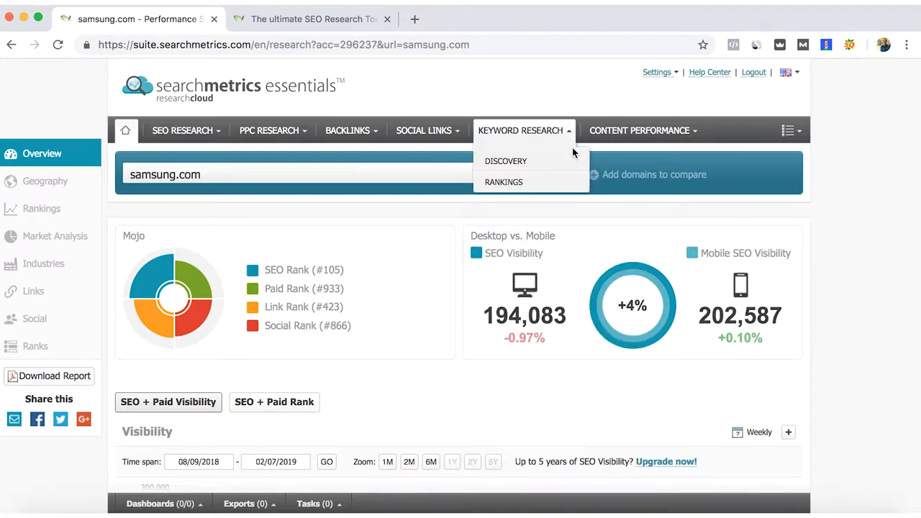
pyautogui.click(561, 174)
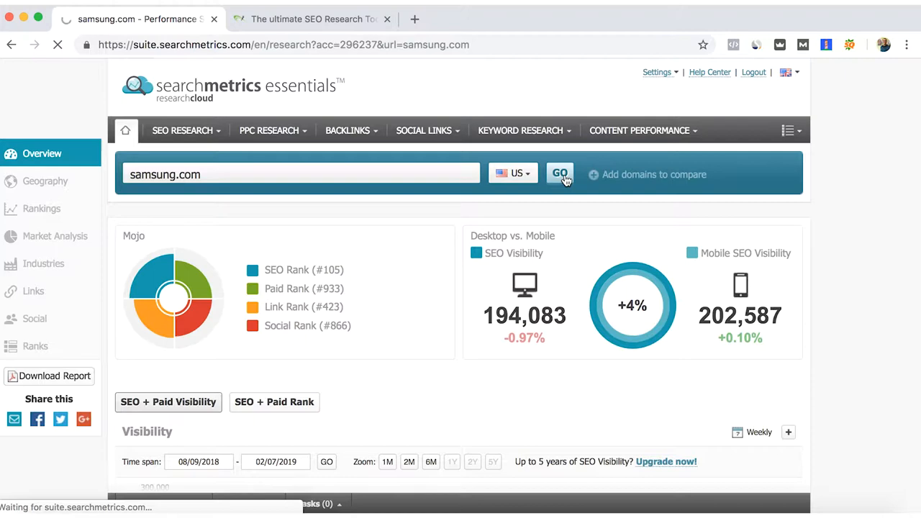
pyautogui.click(560, 173)
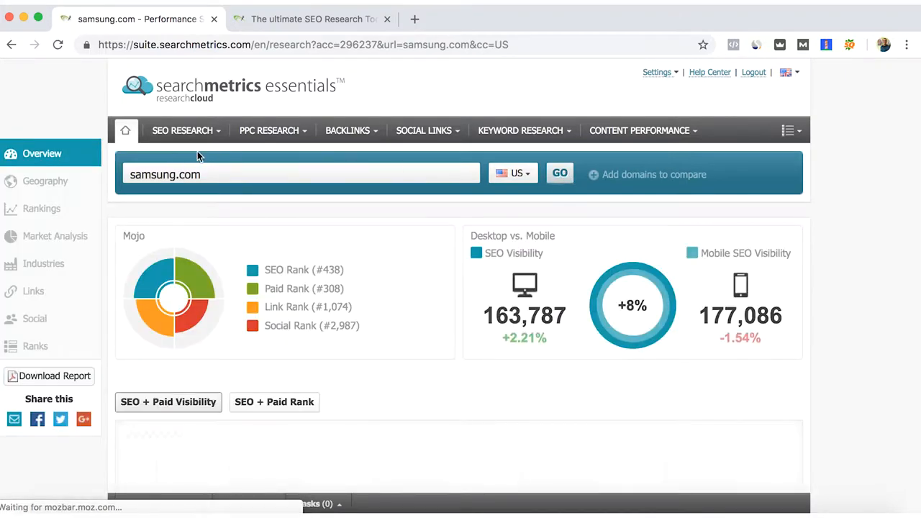
# Step: Browse the SEO Research, Keyword Research, Content Performance and visibility menus without opening a report
pyautogui.click(183, 129)
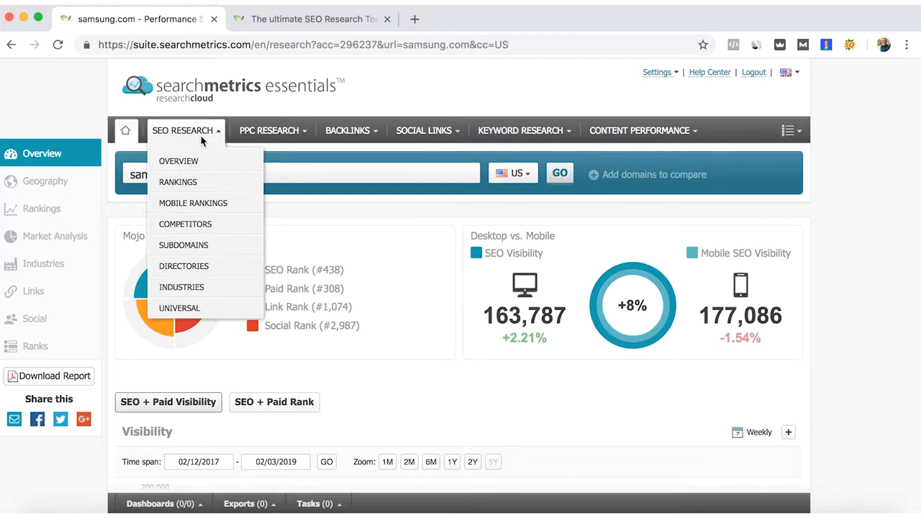
pyautogui.click(351, 130)
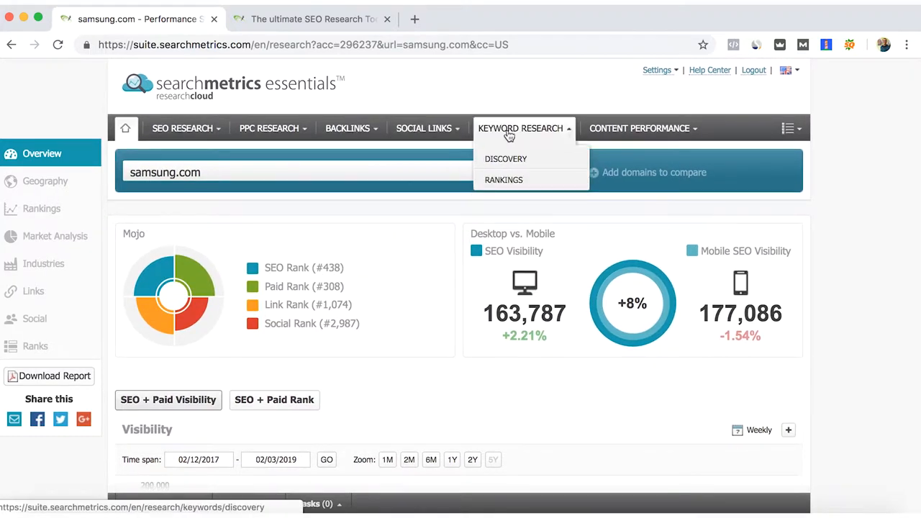
pyautogui.click(639, 128)
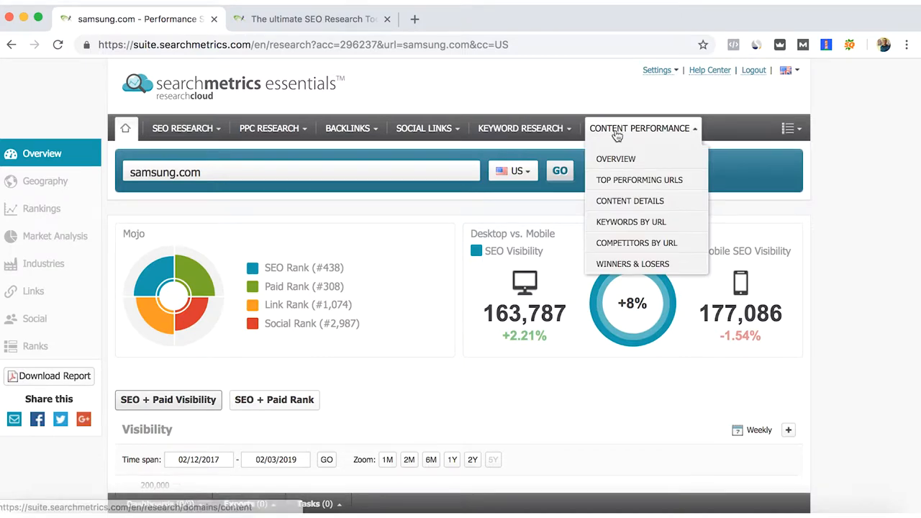
pyautogui.moveTo(653, 135)
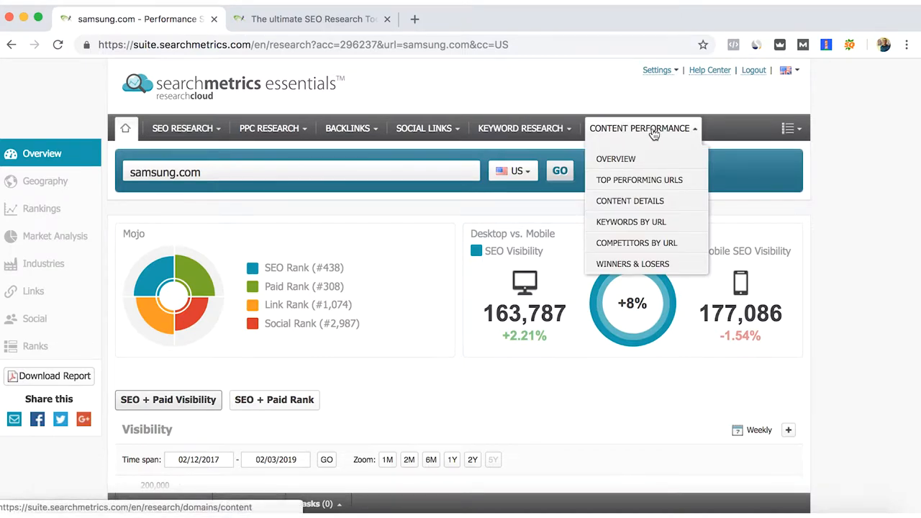
pyautogui.click(788, 128)
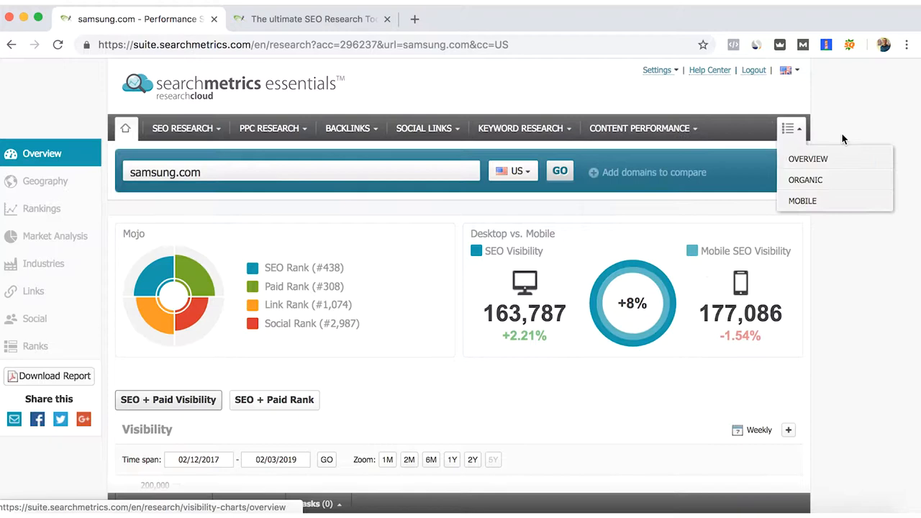
pyautogui.click(790, 128)
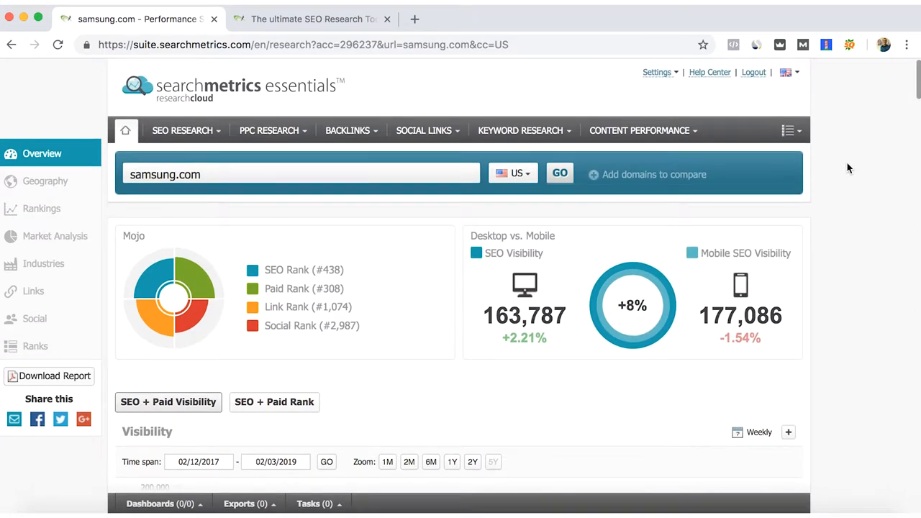
pyautogui.moveTo(884, 251)
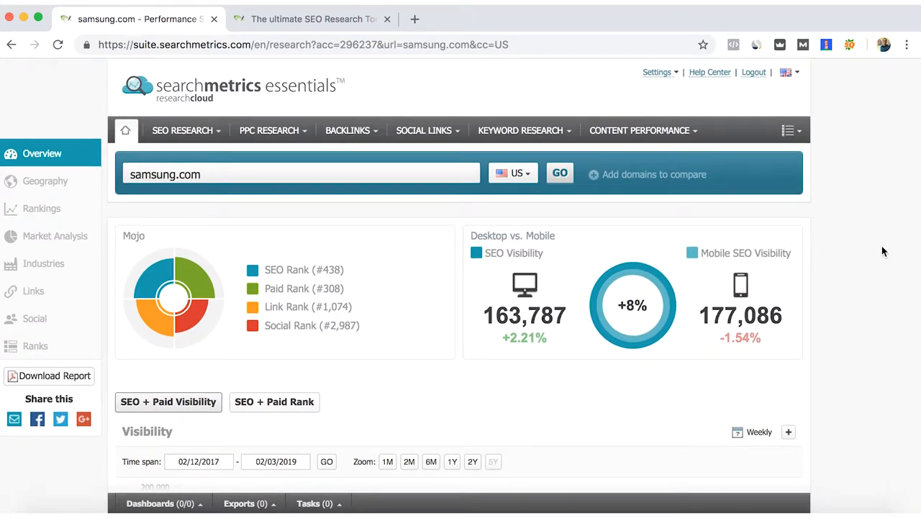
# Step: Scroll to samsung.com's SEO + Paid Visibility chart and read its weekly values from Feb 2017 to Feb 2019
pyautogui.scroll(-3)
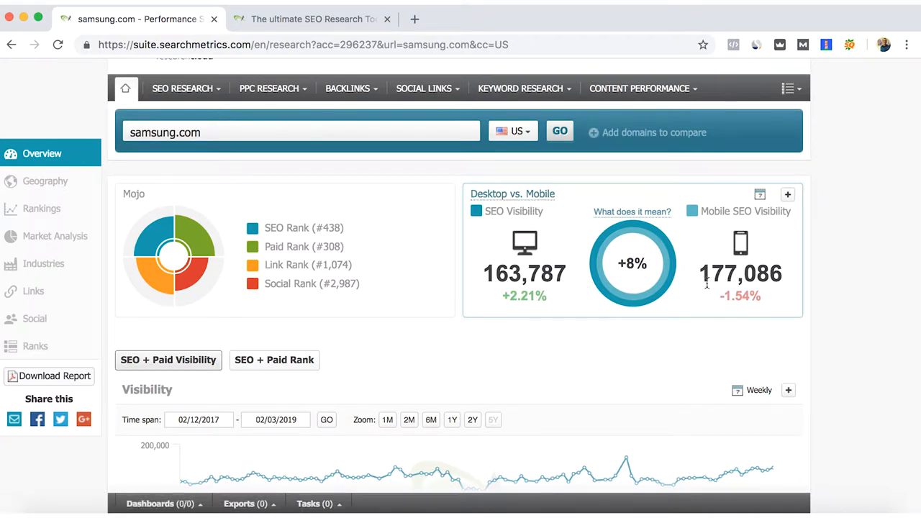
pyautogui.moveTo(664, 314)
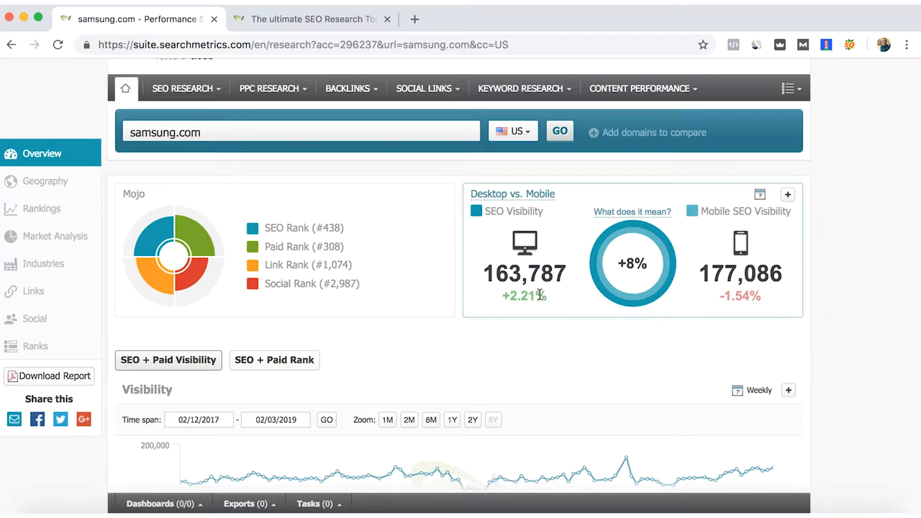
pyautogui.scroll(-3)
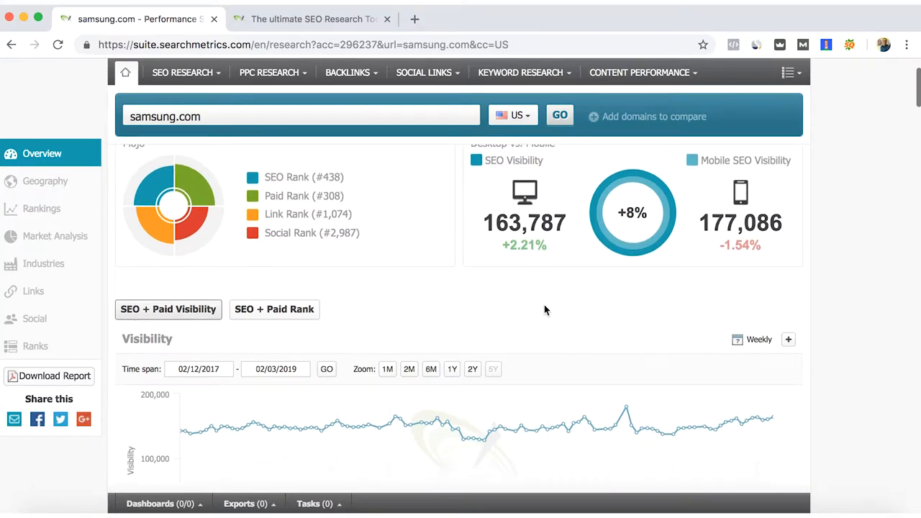
pyautogui.scroll(-3)
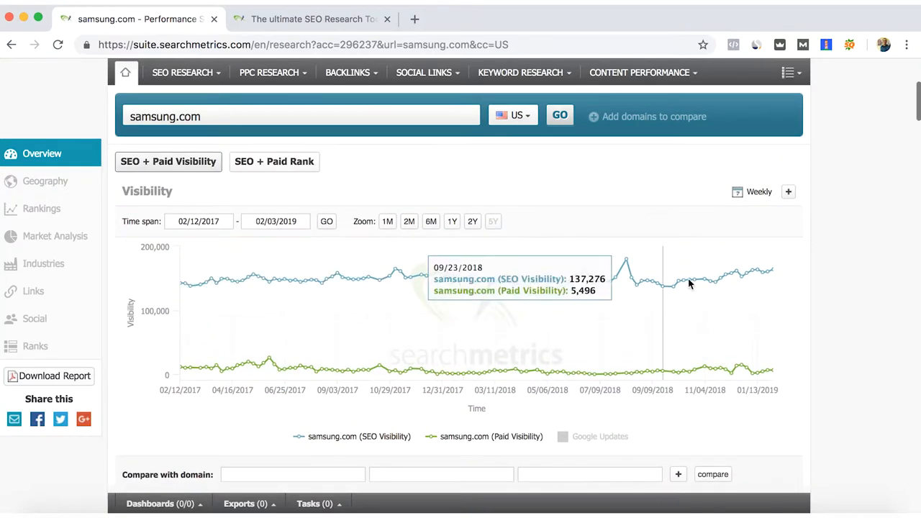
pyautogui.moveTo(742, 279)
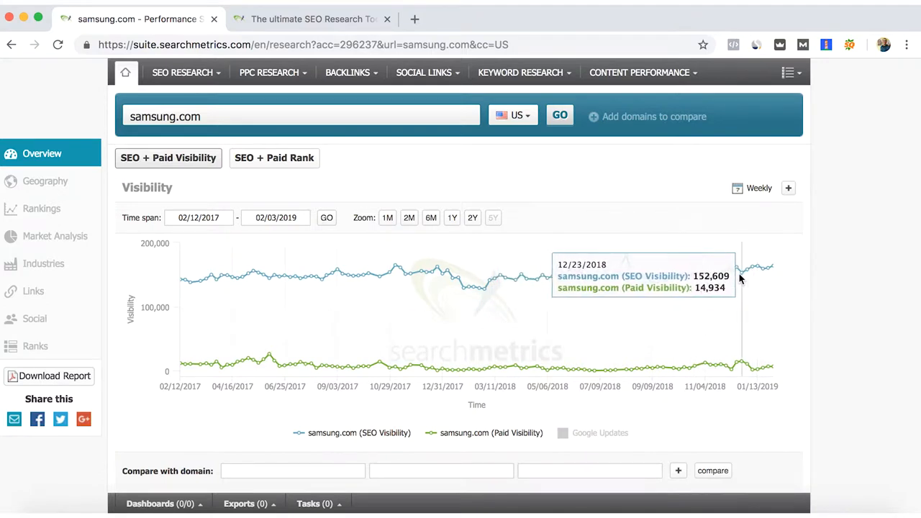
pyautogui.moveTo(353, 282)
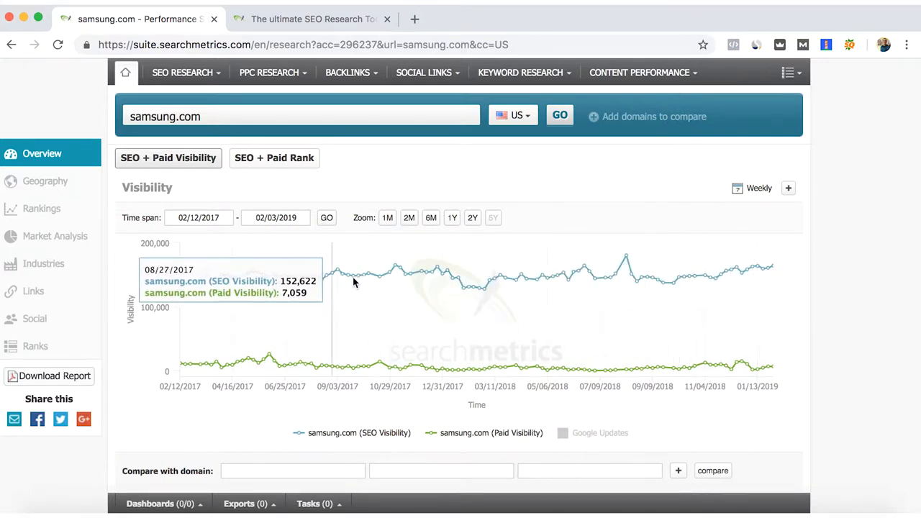
pyautogui.moveTo(651, 294)
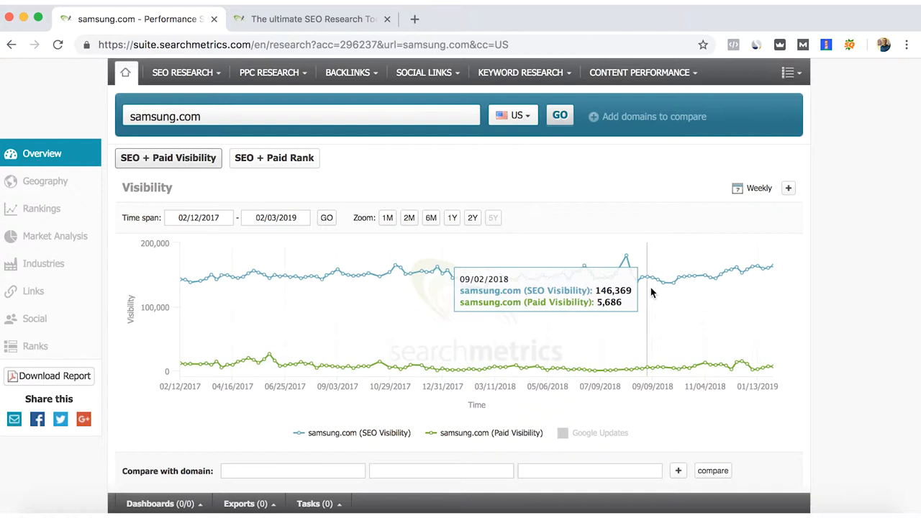
pyautogui.moveTo(727, 288)
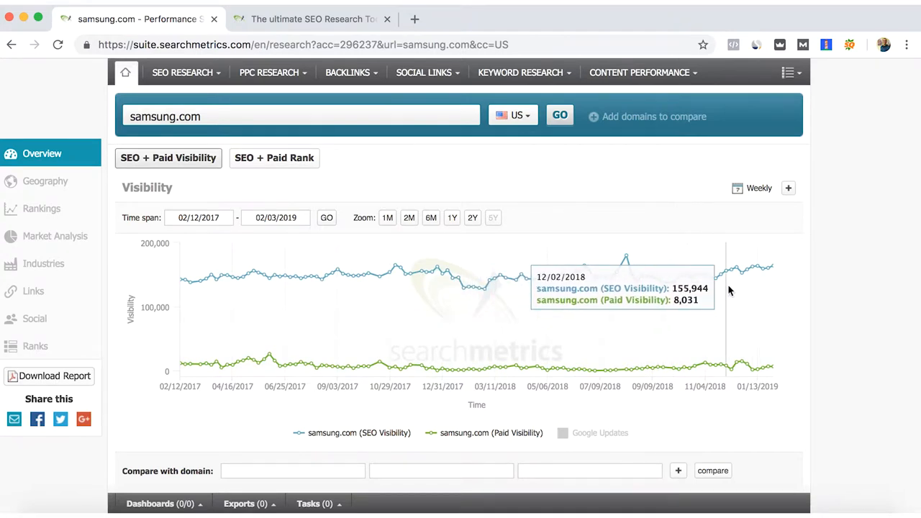
pyautogui.moveTo(674, 298)
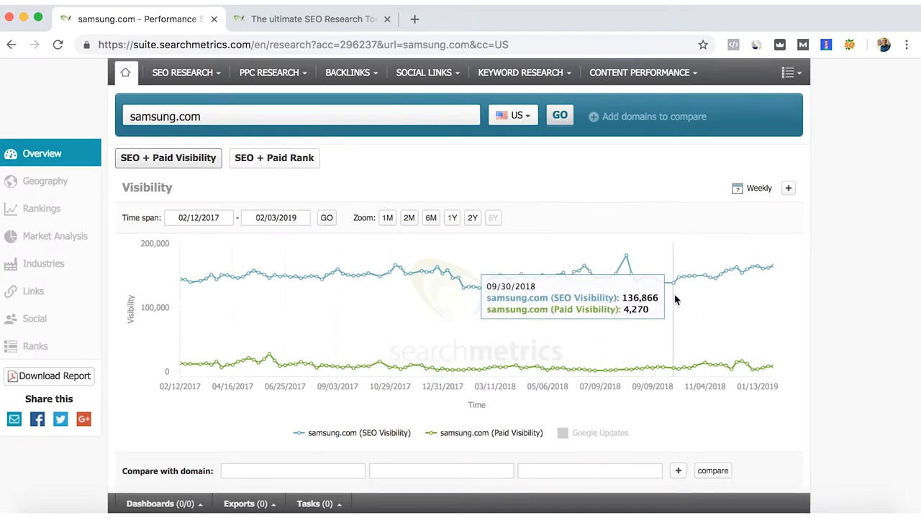
pyautogui.moveTo(693, 298)
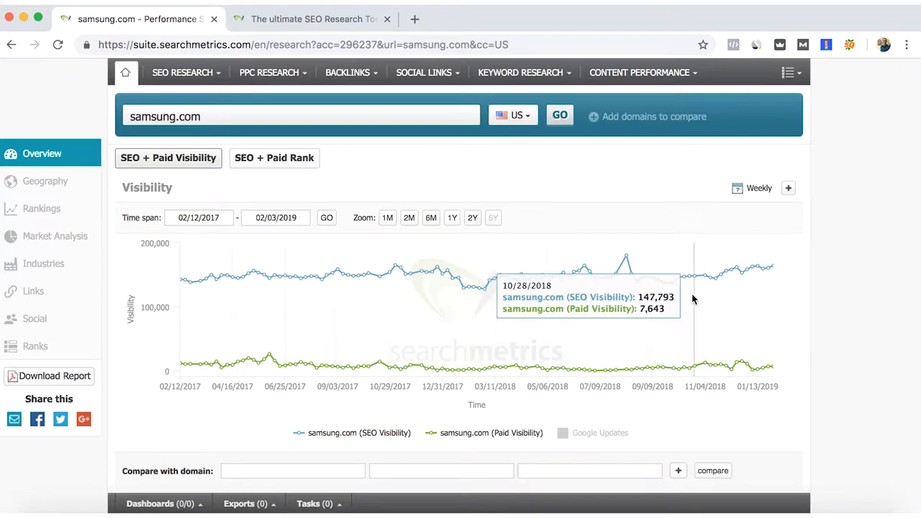
pyautogui.moveTo(755, 295)
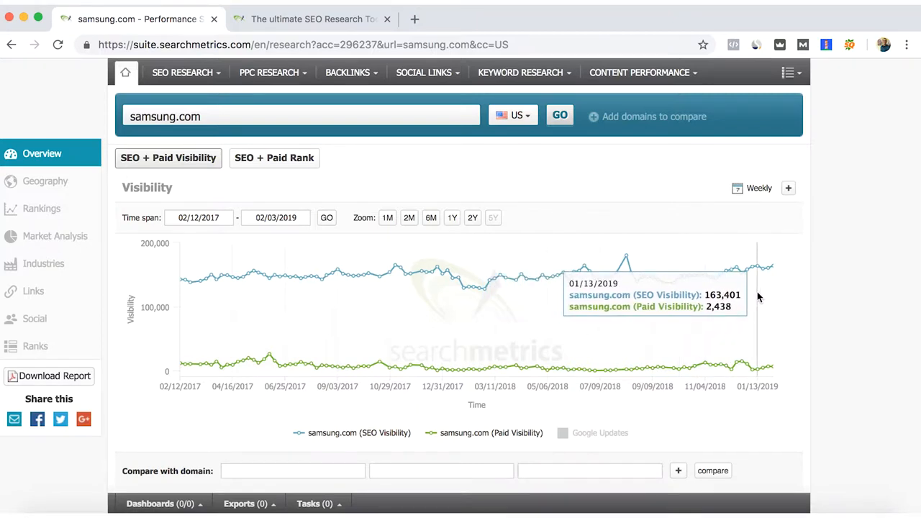
pyautogui.scroll(-3)
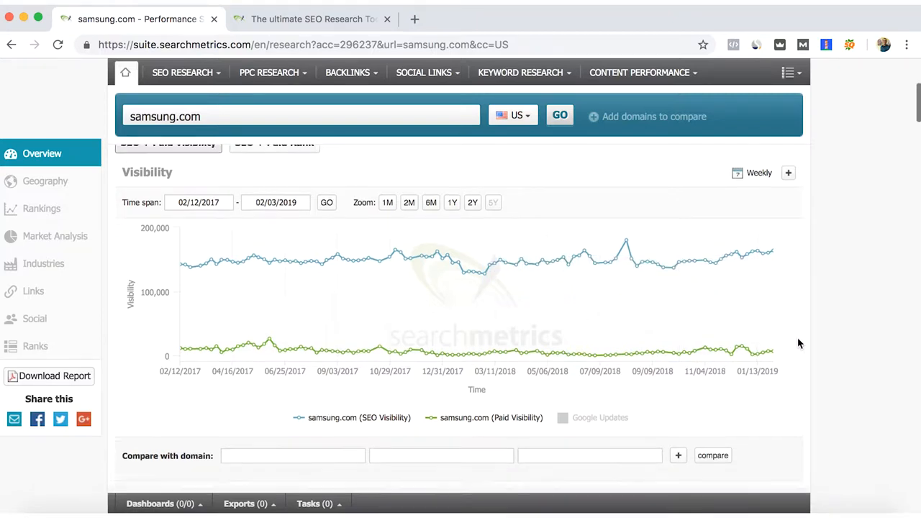
# Step: Scroll through samsung.com's Geography country visibility breakdown
pyautogui.scroll(-3)
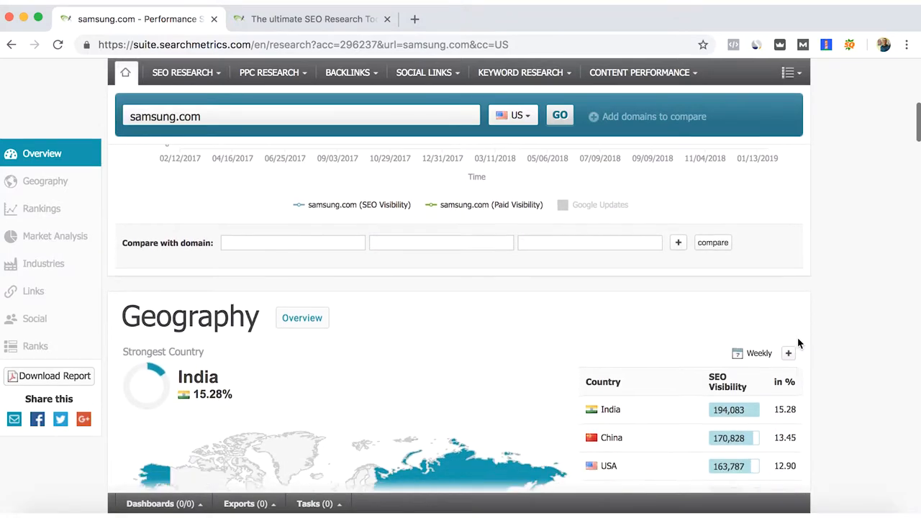
pyautogui.scroll(-3)
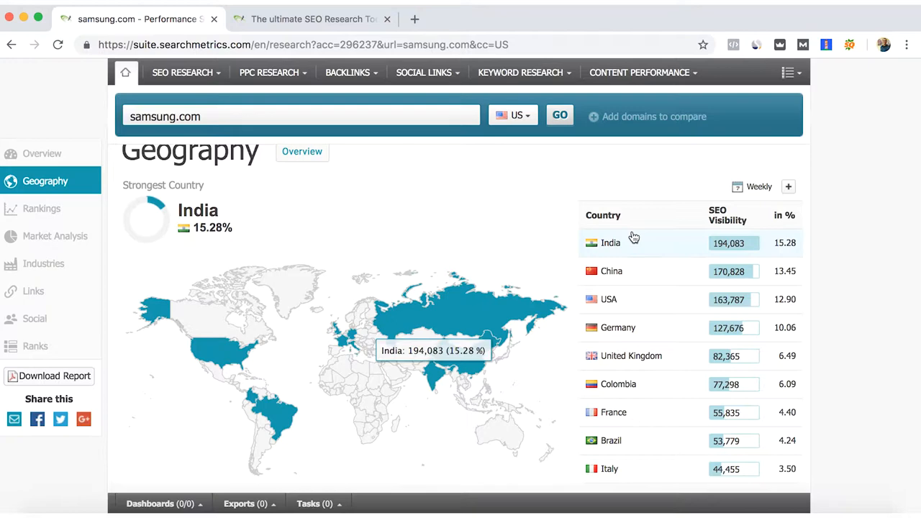
pyautogui.moveTo(806, 250)
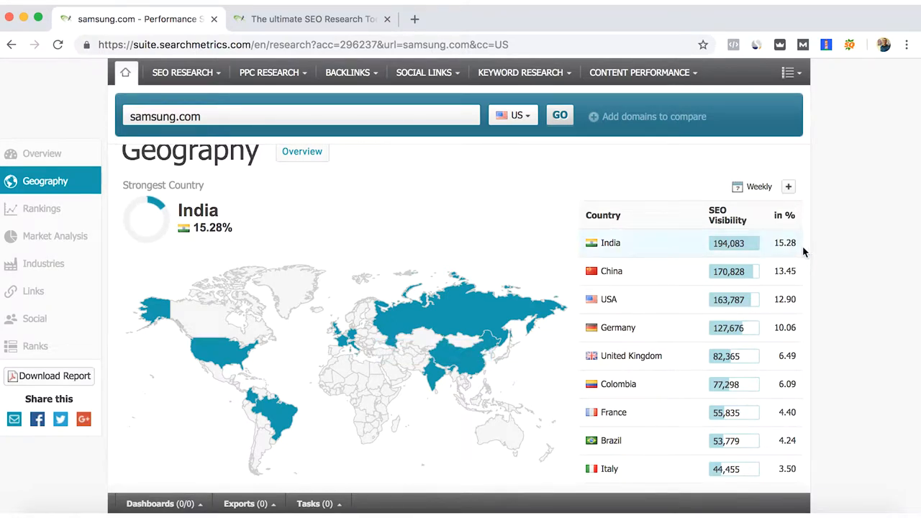
pyautogui.moveTo(732, 232)
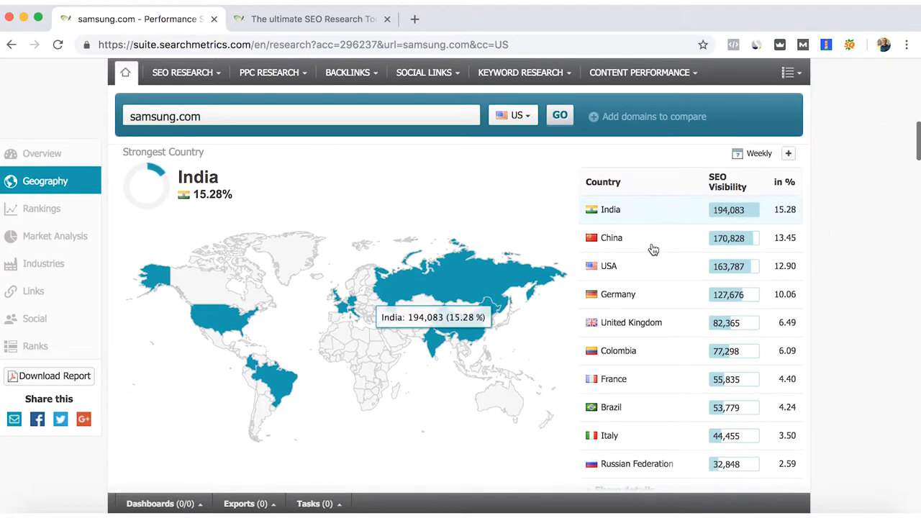
pyautogui.scroll(-3)
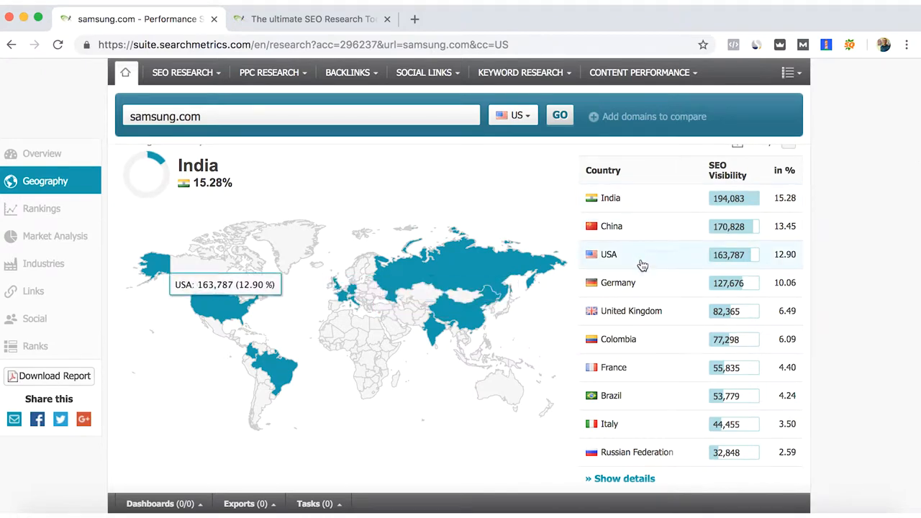
pyautogui.moveTo(845, 279)
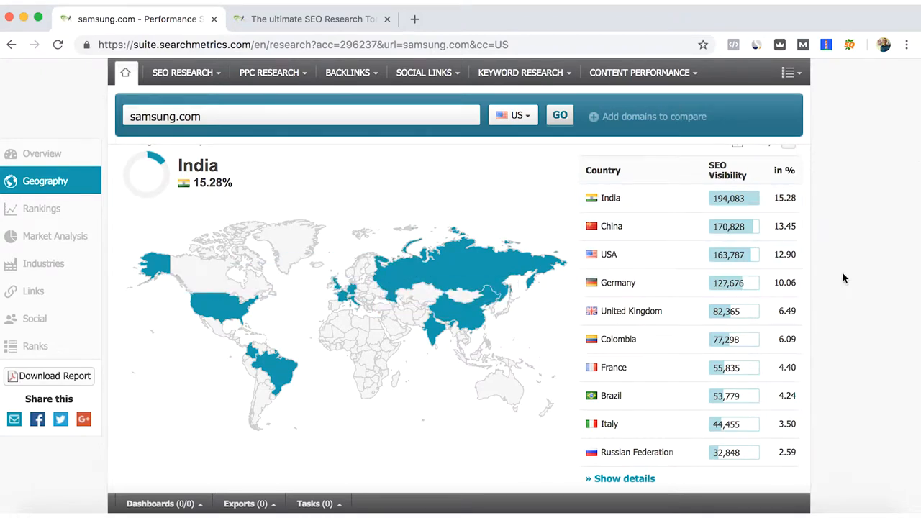
# Step: Go to the Rankings section and review the Organic vs. Paid overview
pyautogui.click(40, 208)
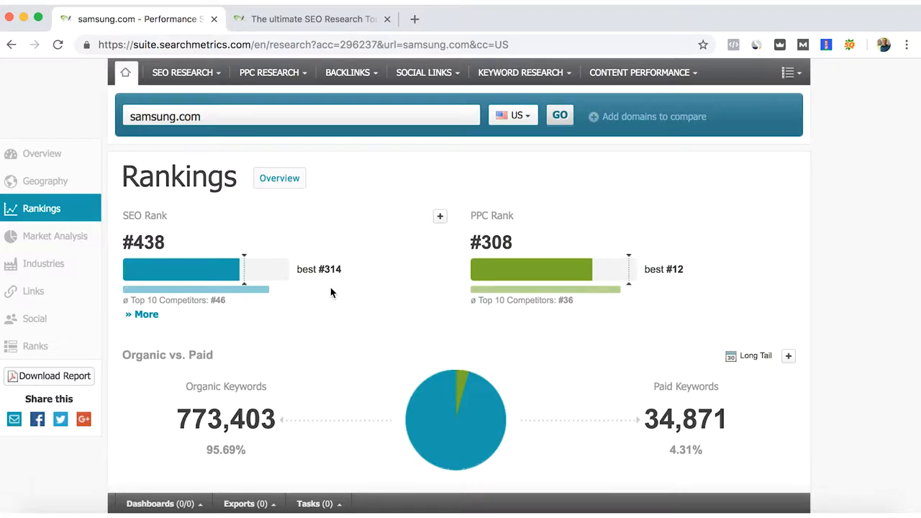
pyautogui.scroll(-3)
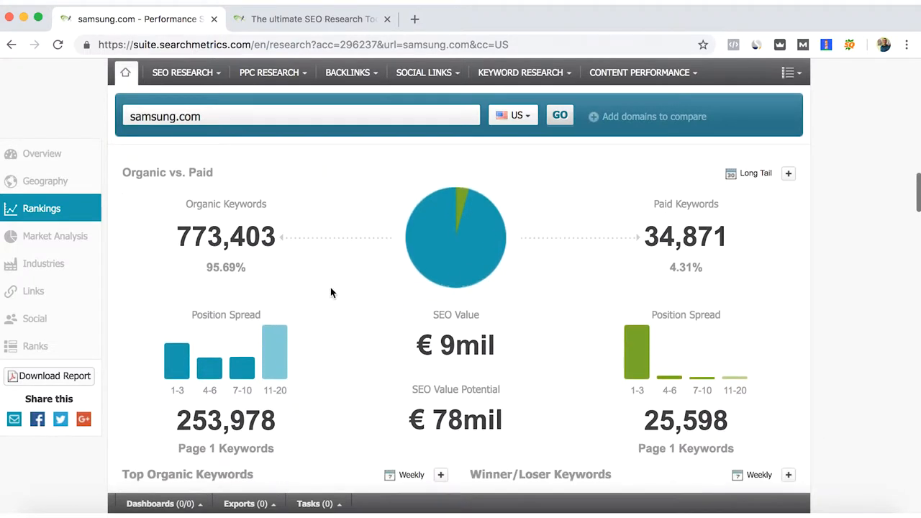
pyautogui.scroll(-3)
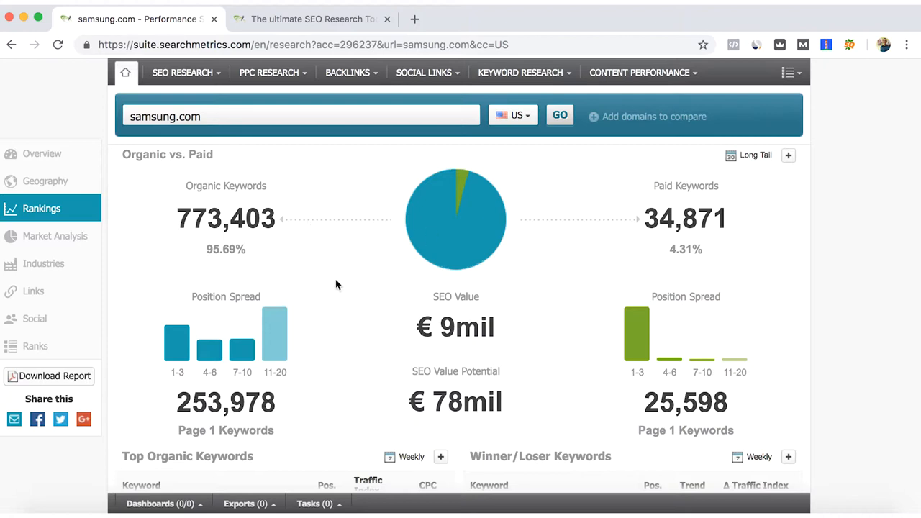
pyautogui.scroll(-3)
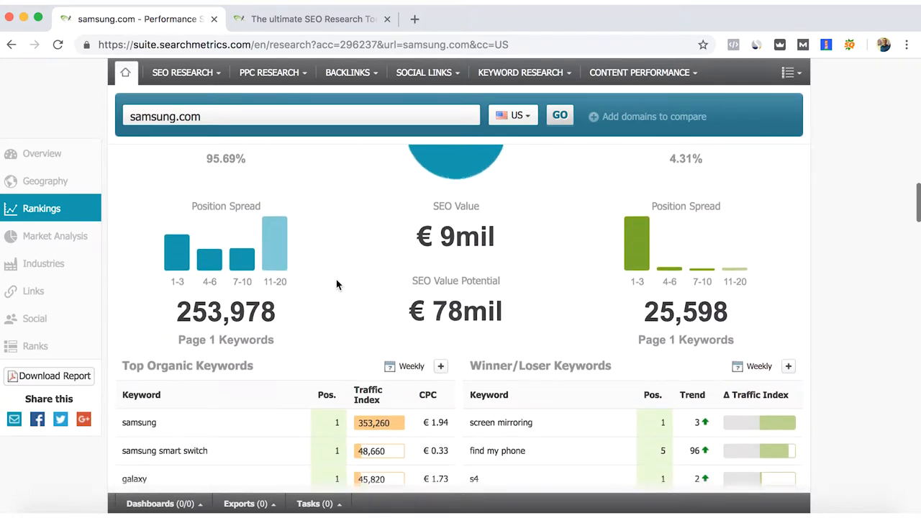
pyautogui.scroll(-3)
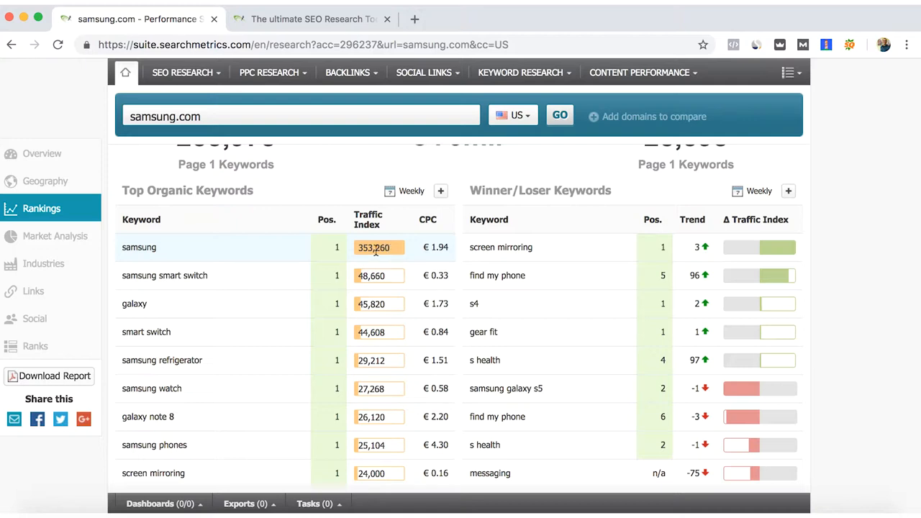
pyautogui.moveTo(219, 274)
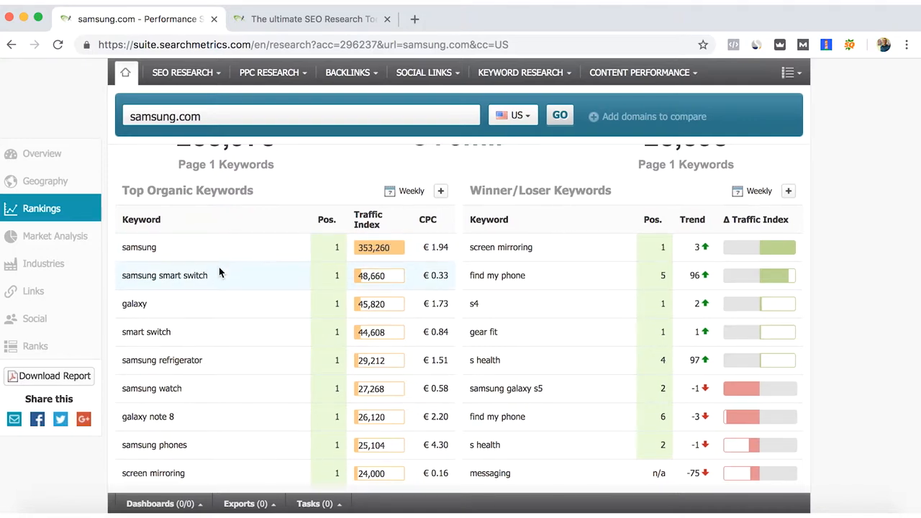
pyautogui.scroll(-3)
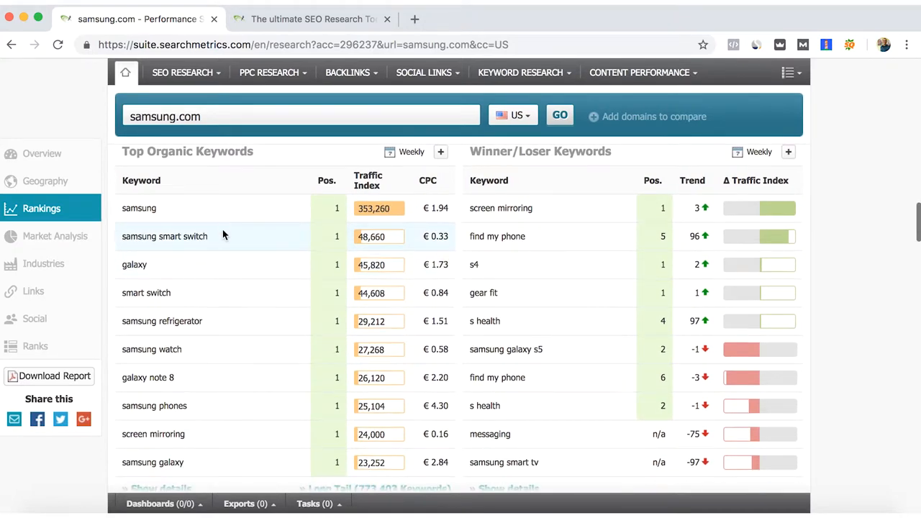
pyautogui.moveTo(497, 236)
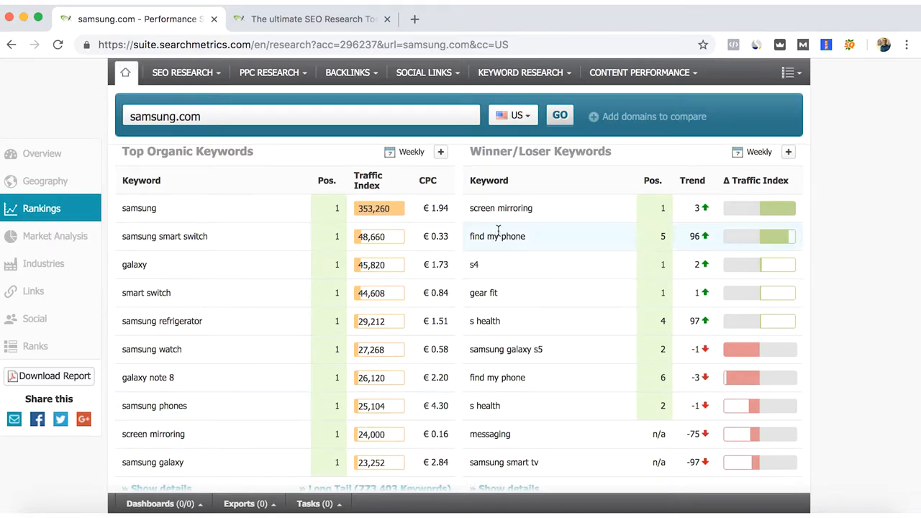
pyautogui.moveTo(827, 182)
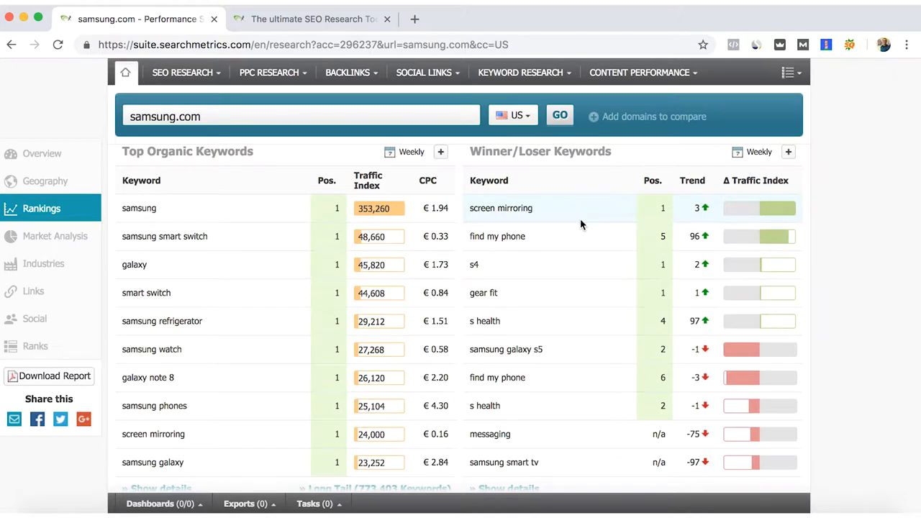
pyautogui.moveTo(622, 362)
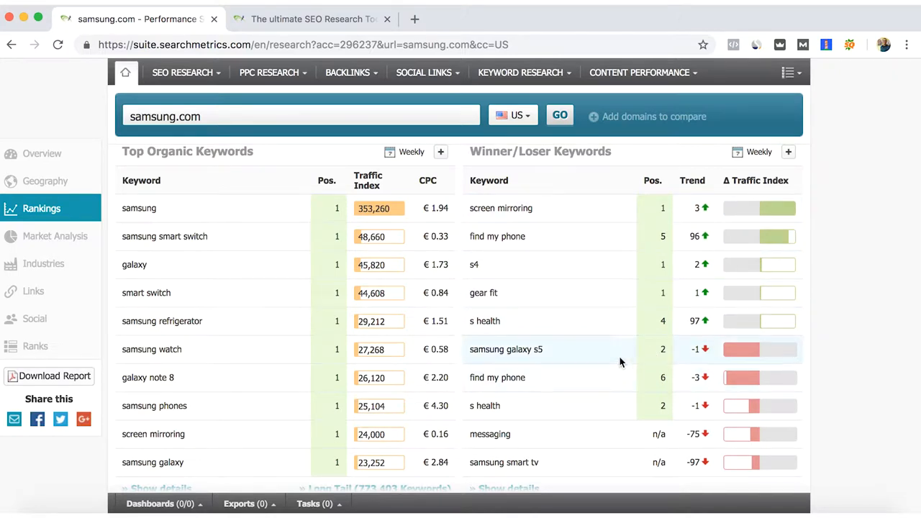
# Step: Scroll through the top organic and winner/loser keyword tables down to Market Analysis
pyautogui.scroll(-3)
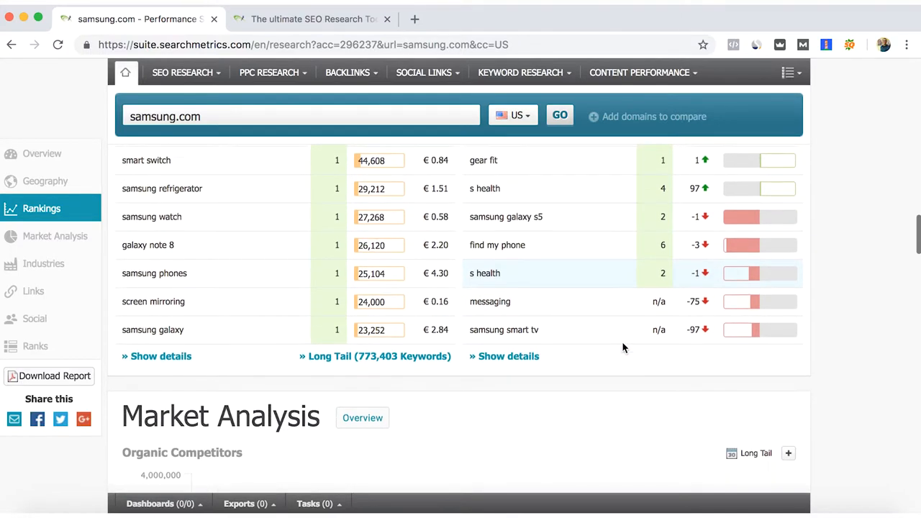
pyautogui.scroll(-3)
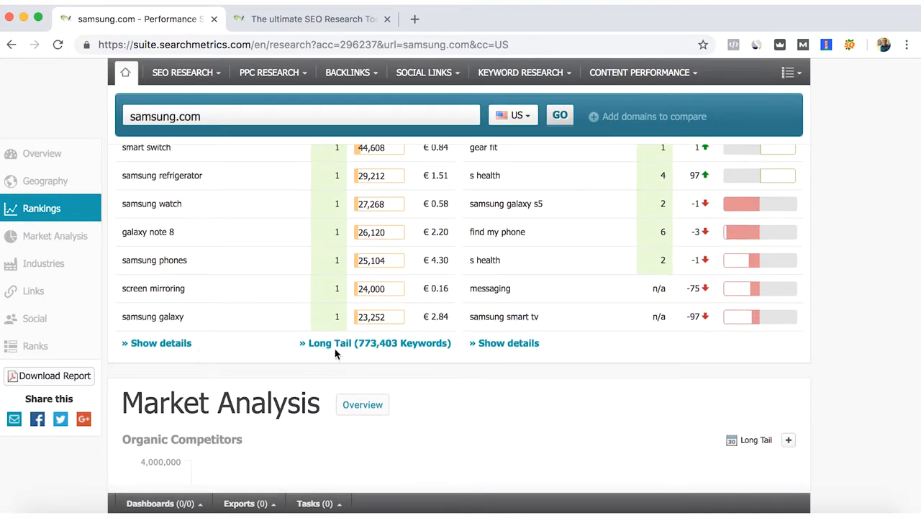
pyautogui.scroll(-3)
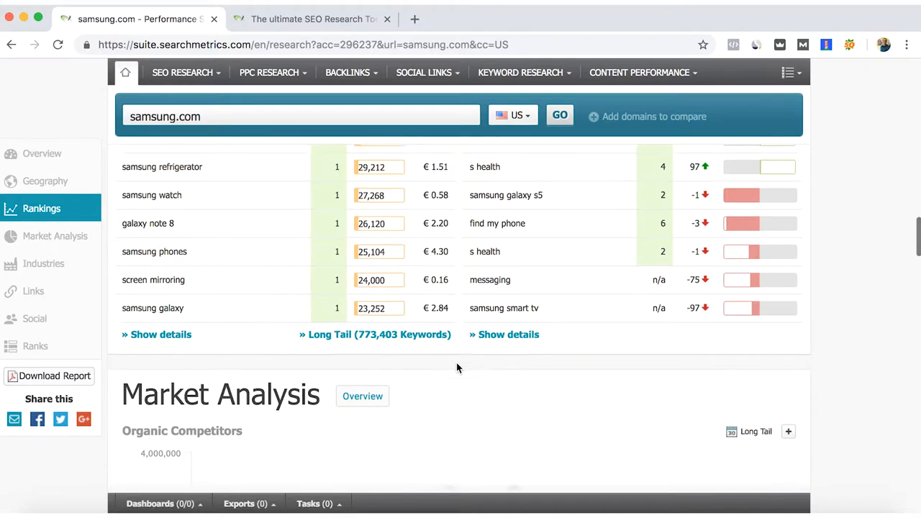
pyautogui.scroll(-3)
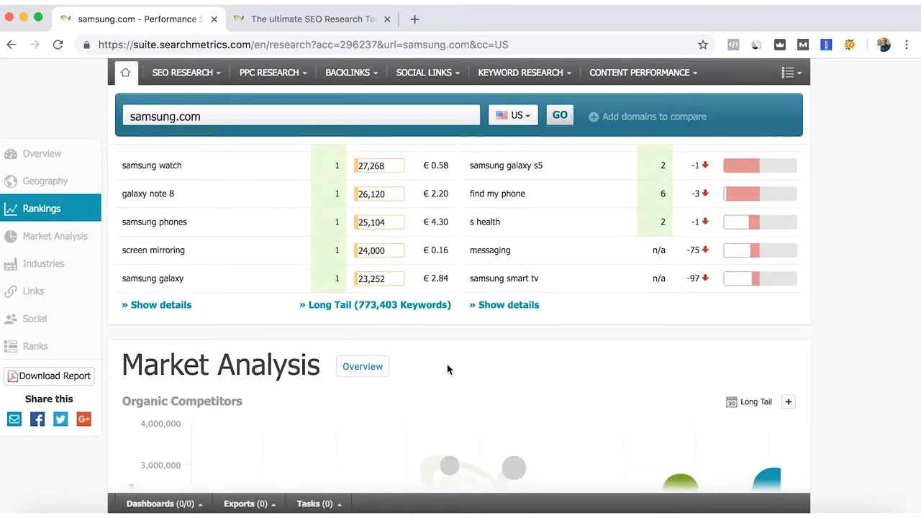
pyautogui.moveTo(845, 350)
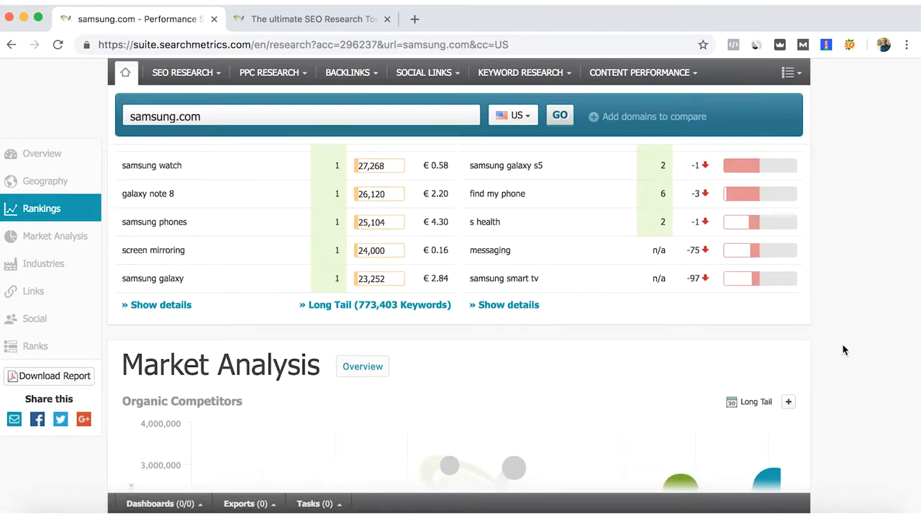
pyautogui.scroll(-3)
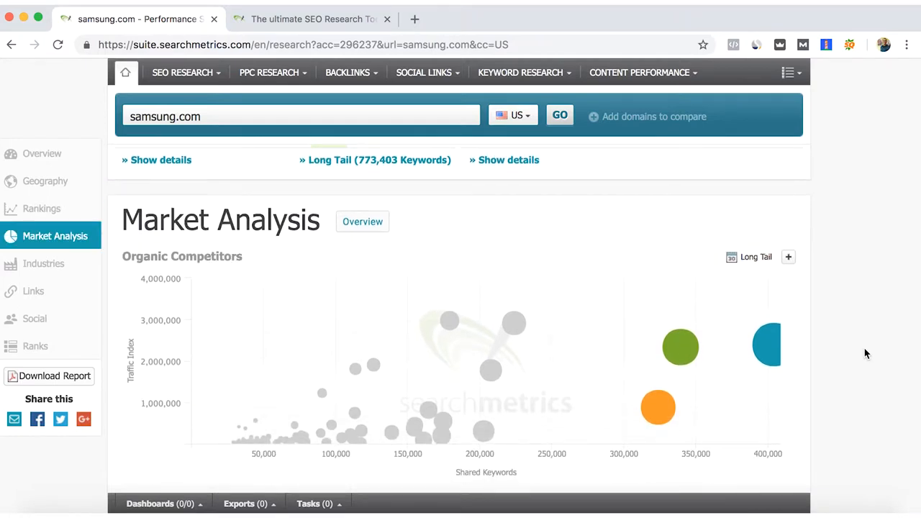
pyautogui.scroll(-3)
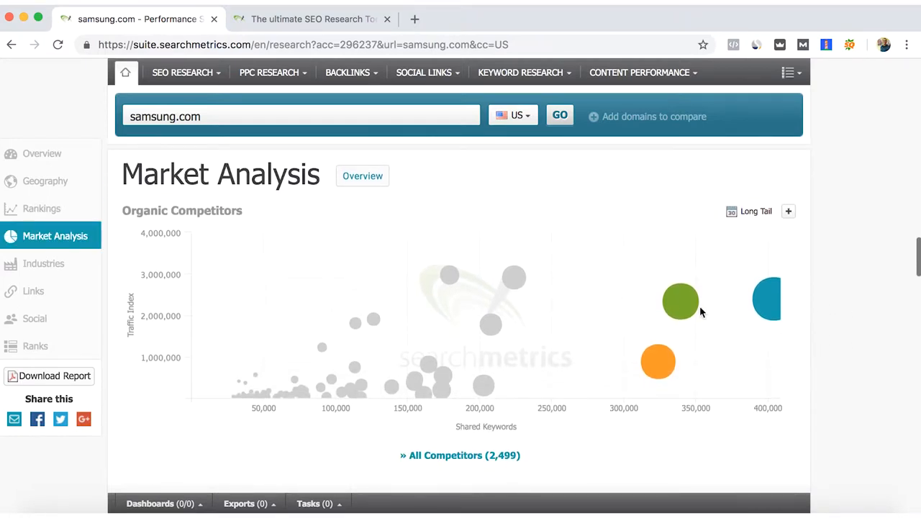
pyautogui.moveTo(679, 305)
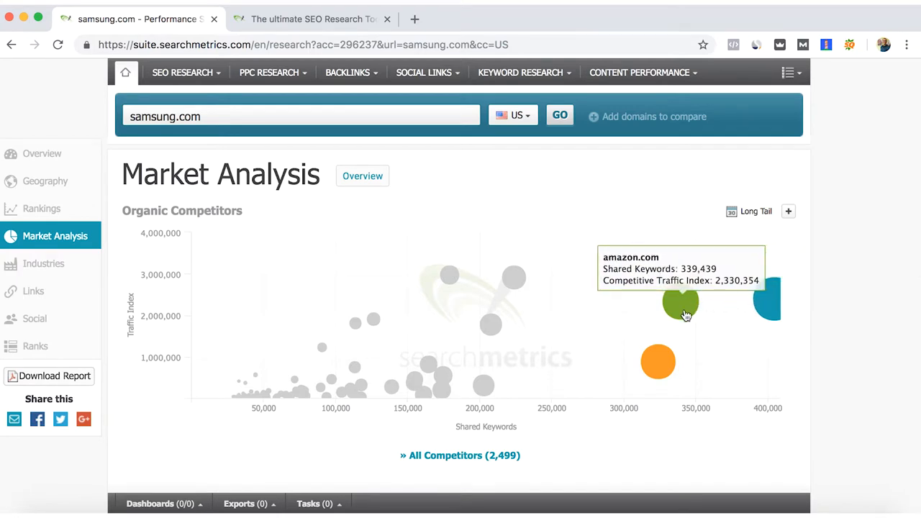
pyautogui.moveTo(656, 367)
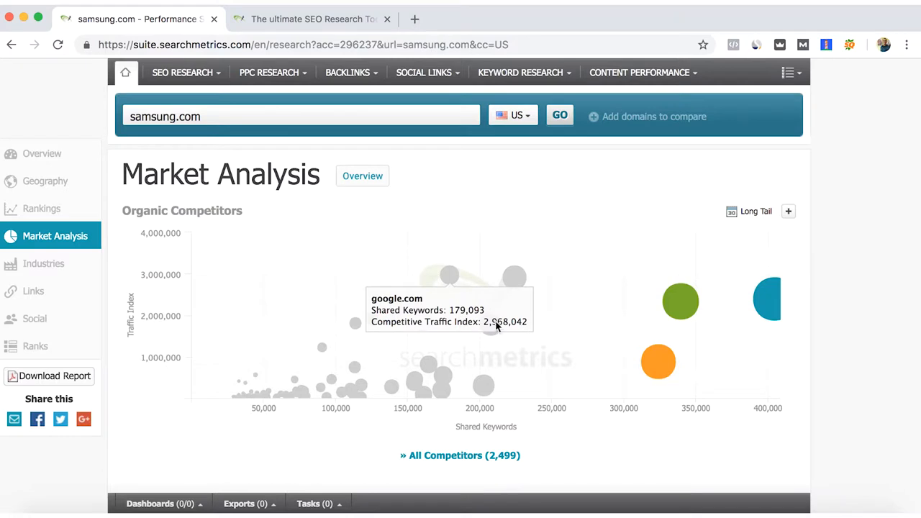
pyautogui.scroll(-3)
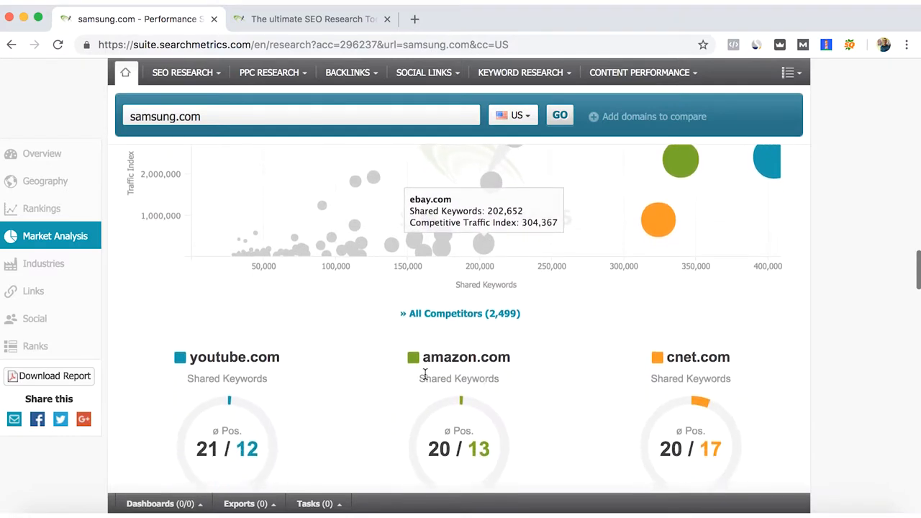
pyautogui.scroll(-3)
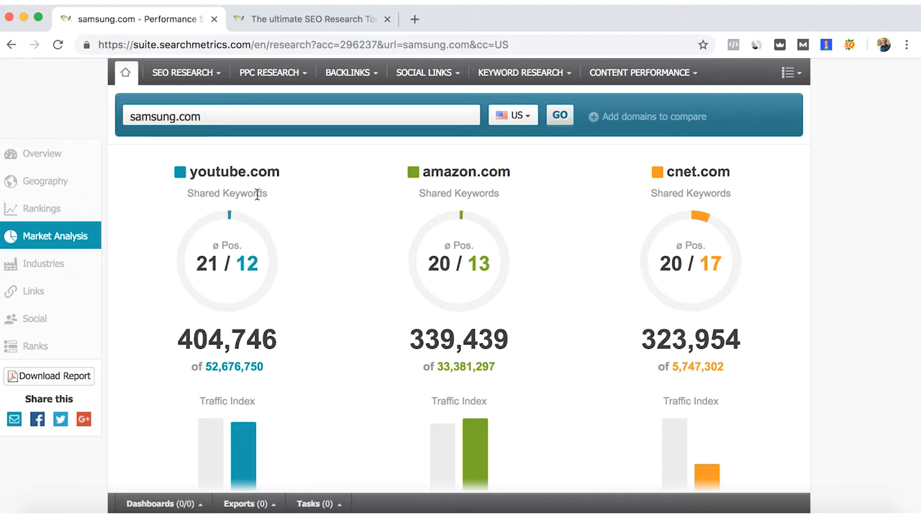
pyautogui.moveTo(229, 150)
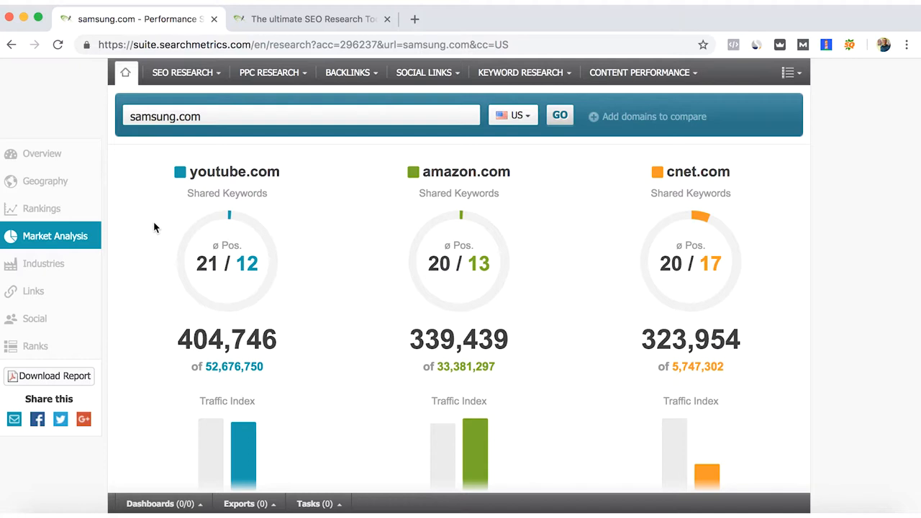
pyautogui.scroll(-3)
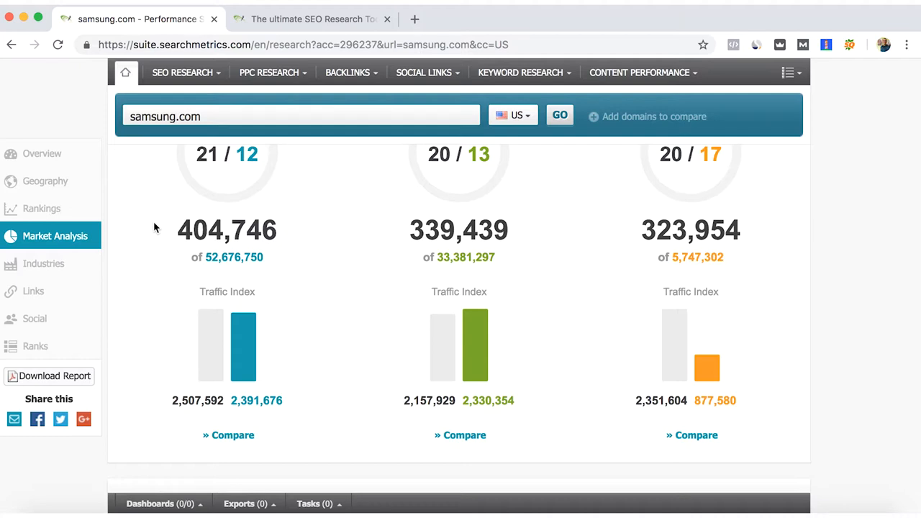
pyautogui.moveTo(295, 187)
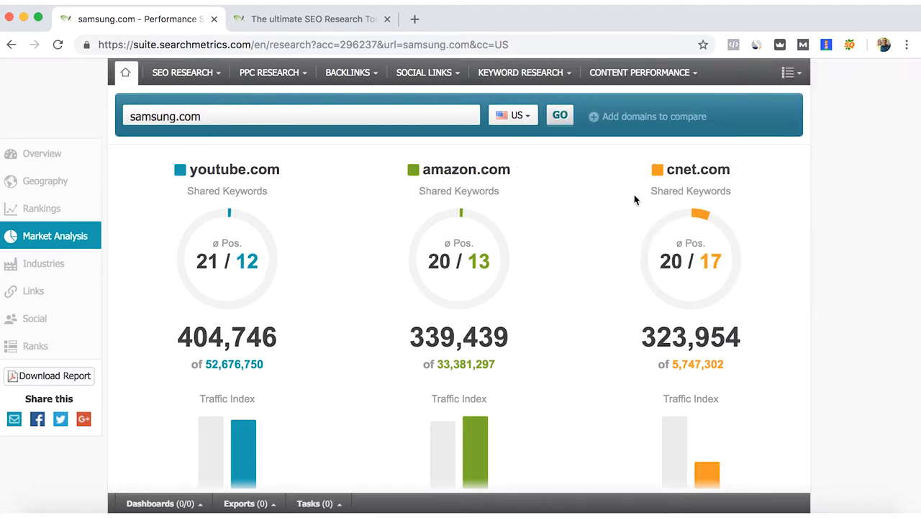
pyautogui.scroll(-3)
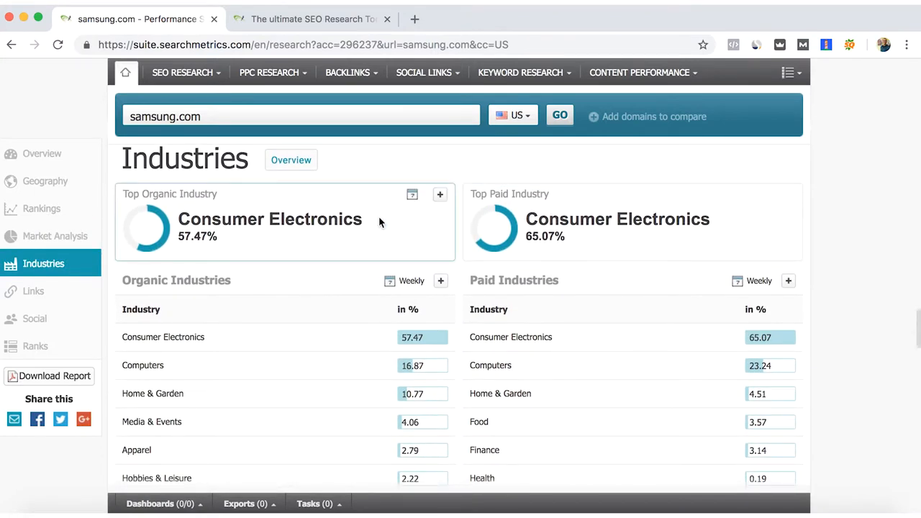
pyautogui.moveTo(319, 310)
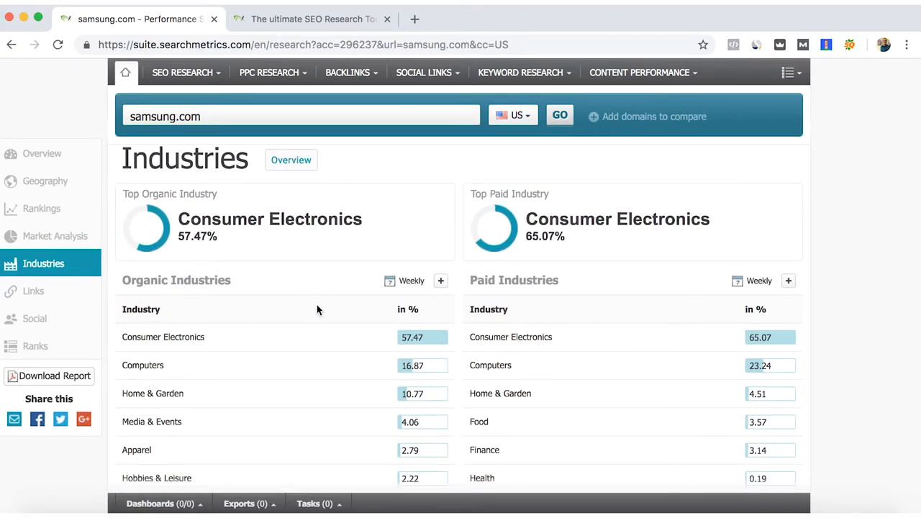
# Step: Scroll through samsung.com's Organic and Paid Industries tables from Computers through Other
pyautogui.scroll(-3)
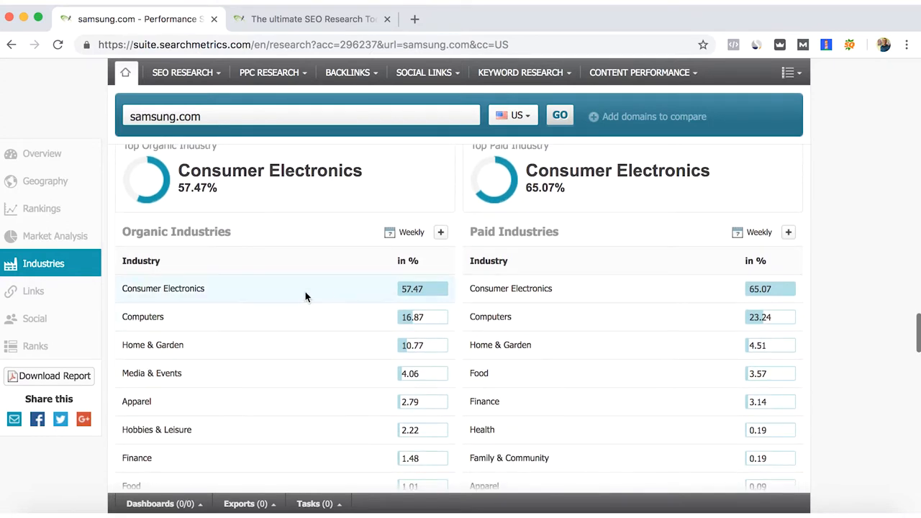
pyautogui.moveTo(119, 295)
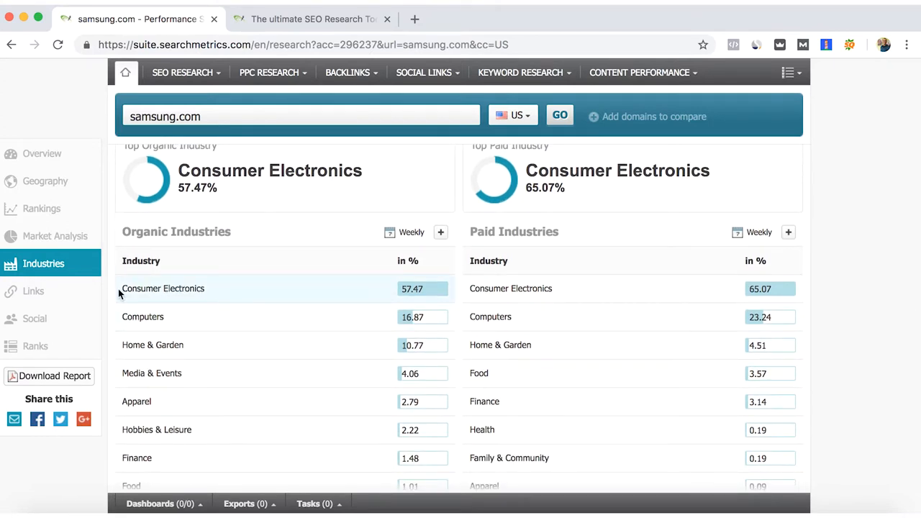
pyautogui.moveTo(262, 311)
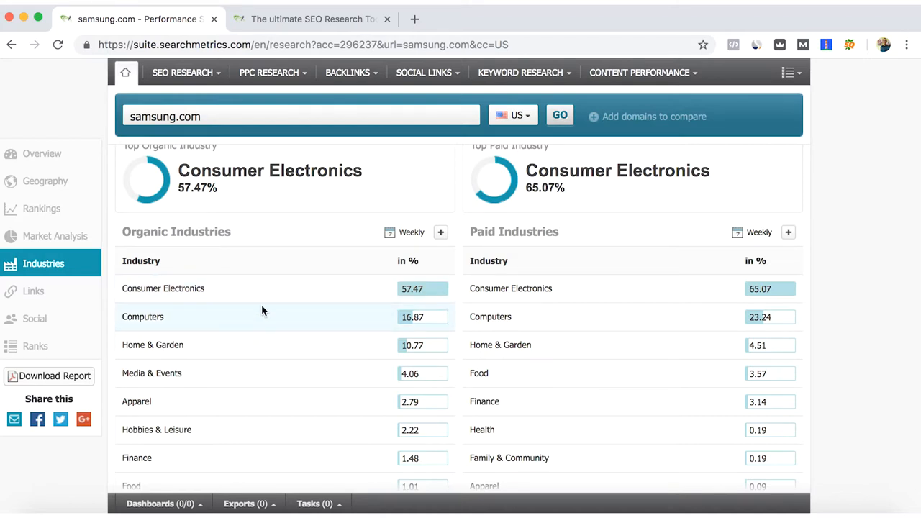
pyautogui.scroll(-3)
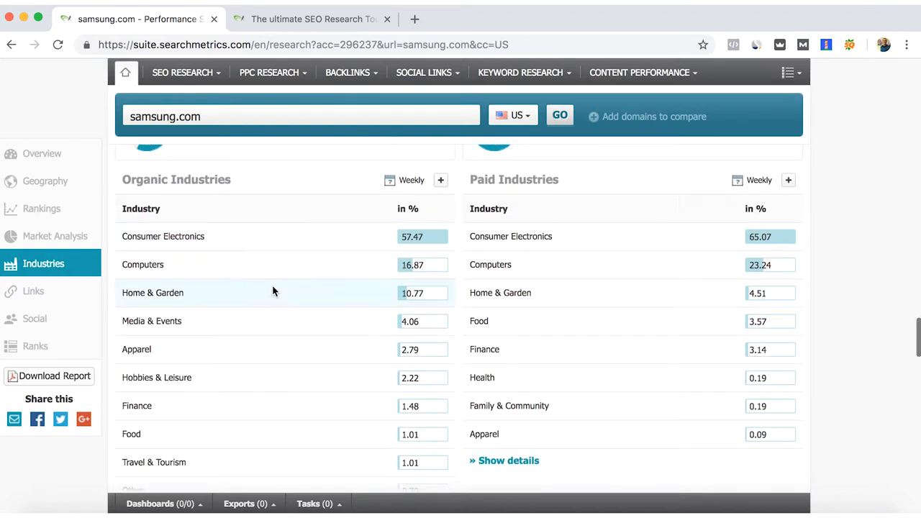
pyautogui.moveTo(271, 297)
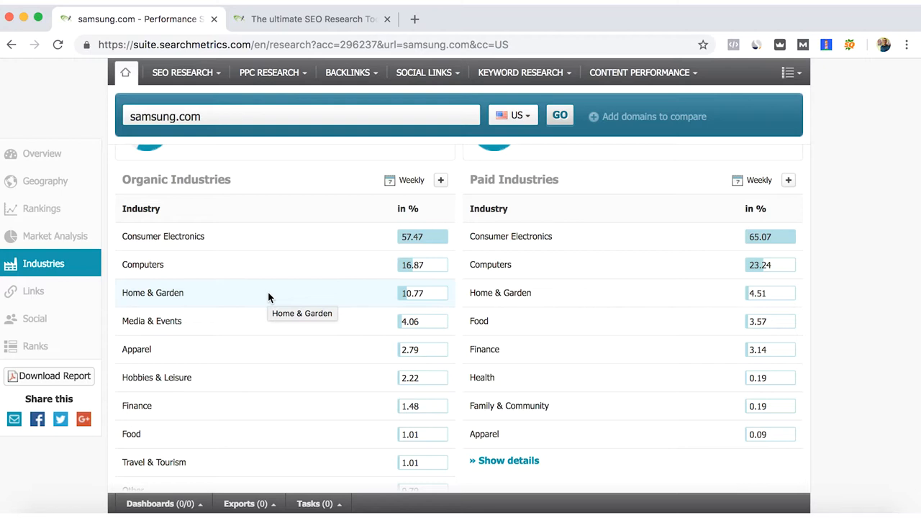
pyautogui.scroll(-3)
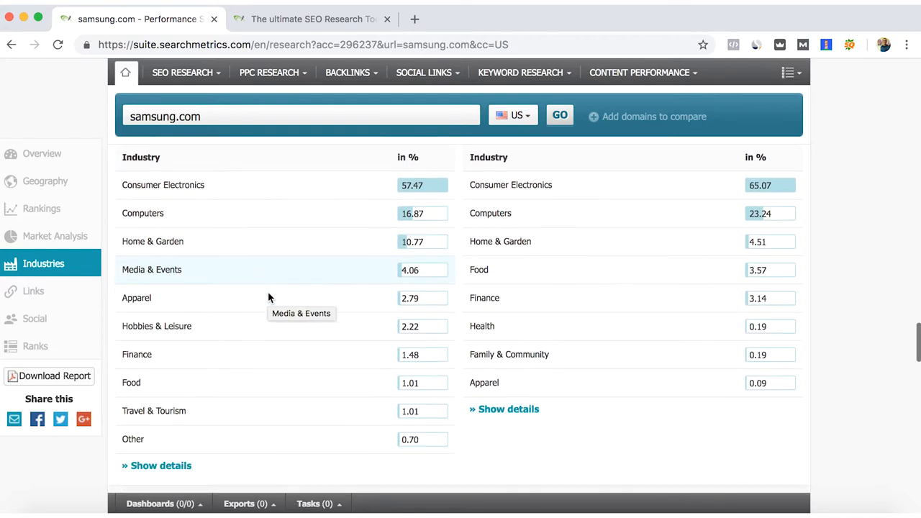
# Step: Open the Links section and view Link Rank, backlinks versus competitors and top linked pages
pyautogui.click(33, 290)
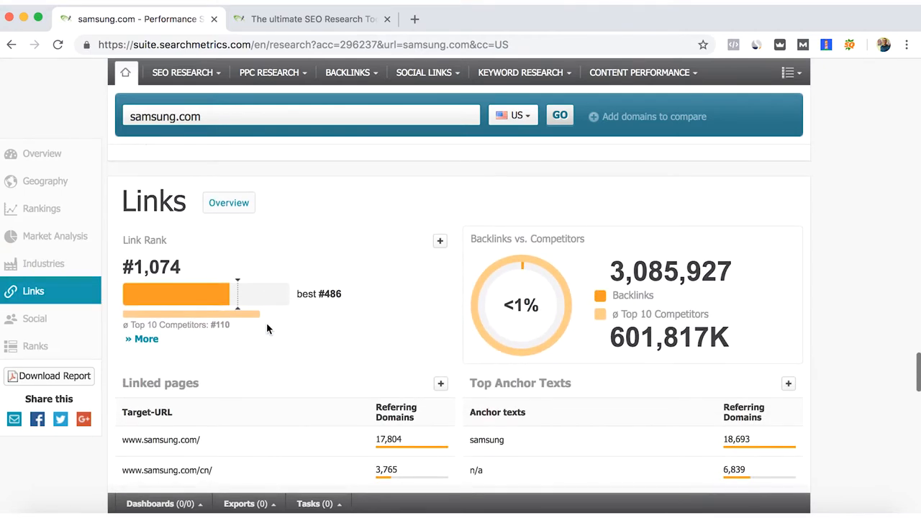
pyautogui.scroll(-3)
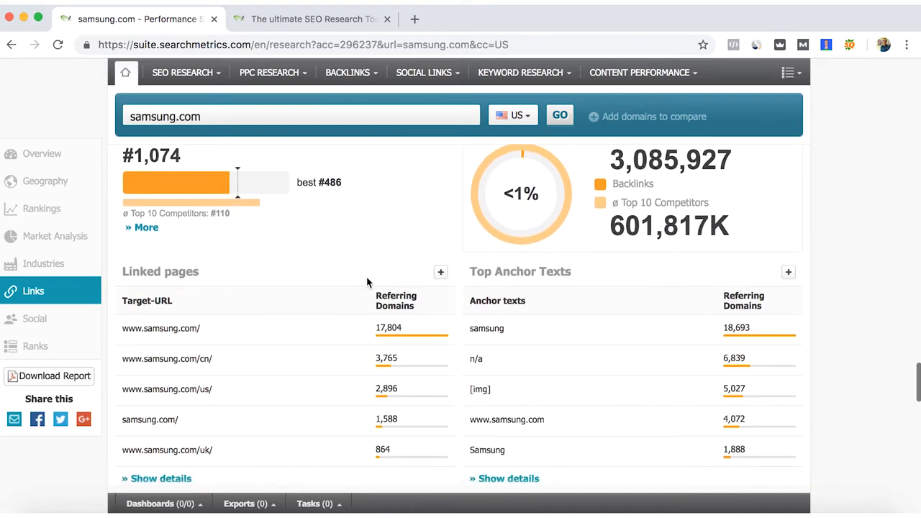
pyautogui.moveTo(381, 339)
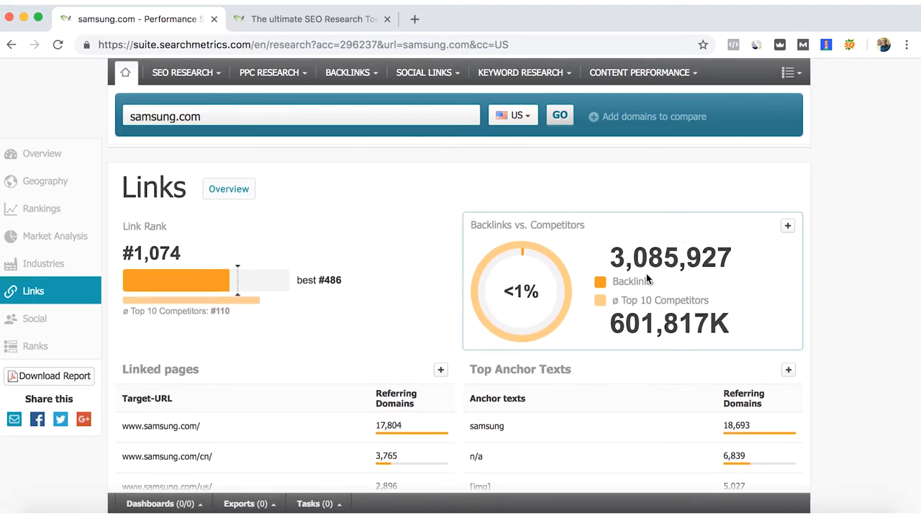
# Step: Open the Social section and scroll through Social Rank and Social Spread across networks
pyautogui.click(34, 318)
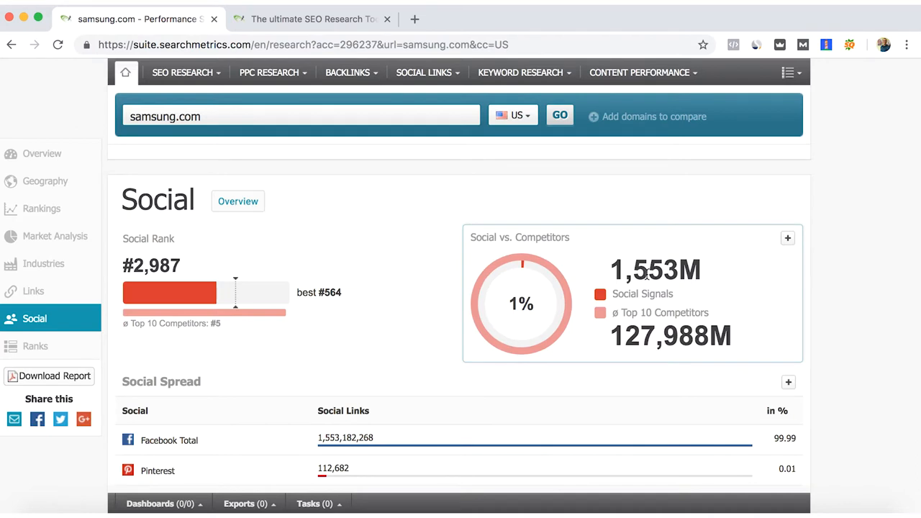
pyautogui.scroll(-3)
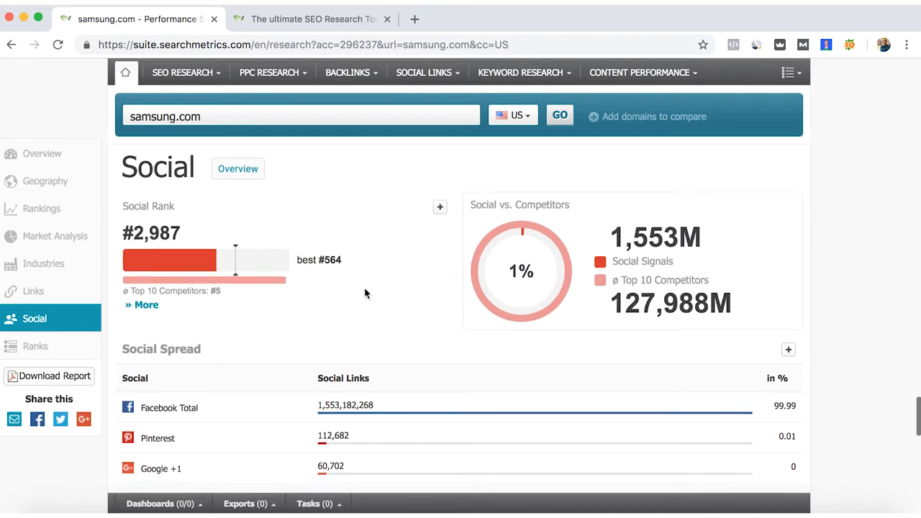
pyautogui.scroll(-3)
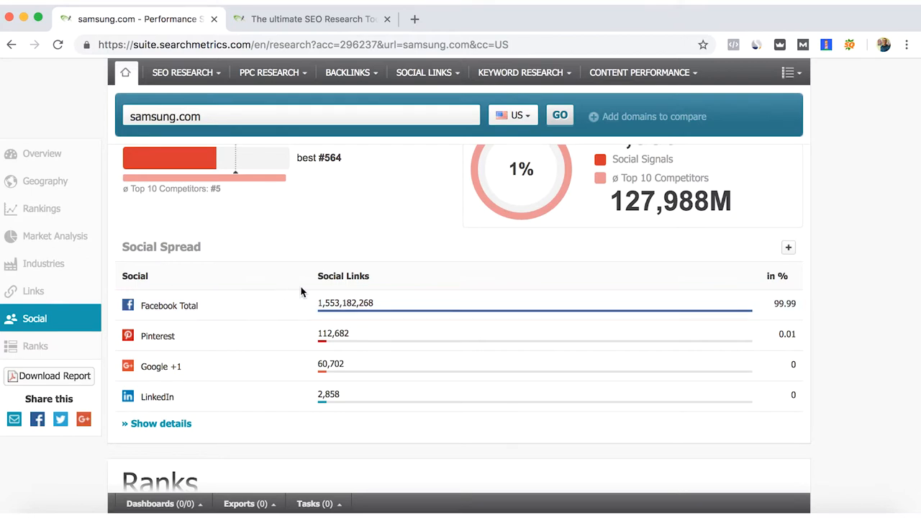
pyautogui.moveTo(292, 403)
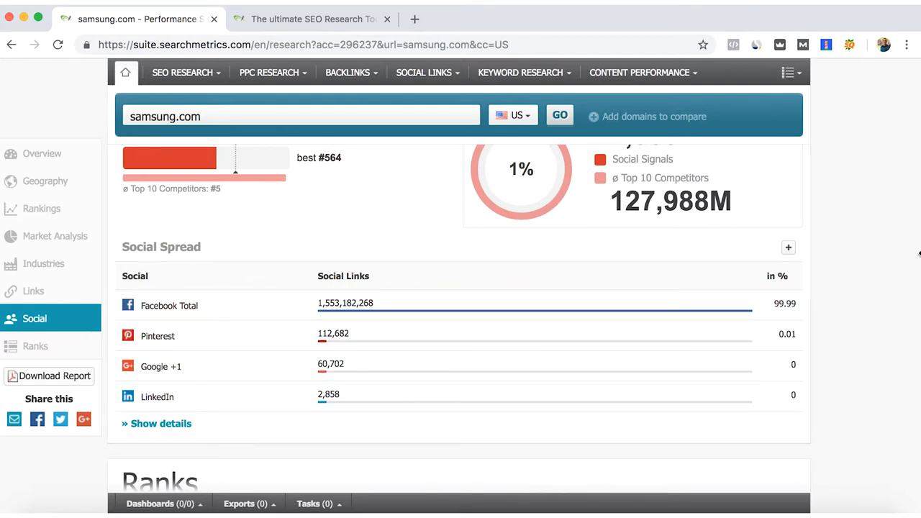
pyautogui.scroll(-3)
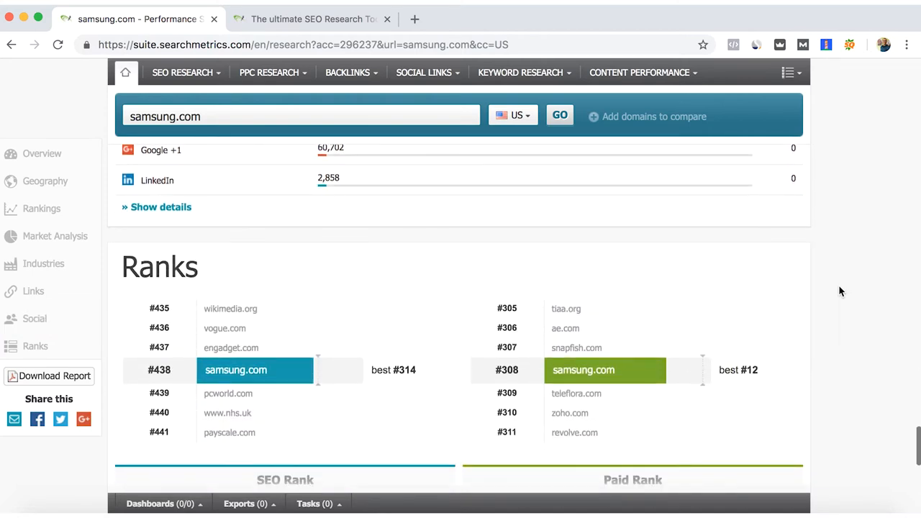
pyautogui.moveTo(837, 236)
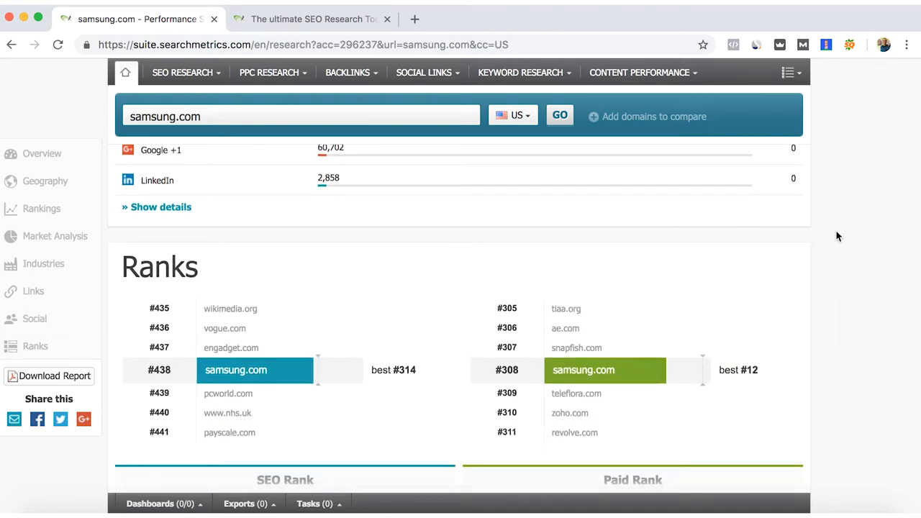
pyautogui.moveTo(809, 241)
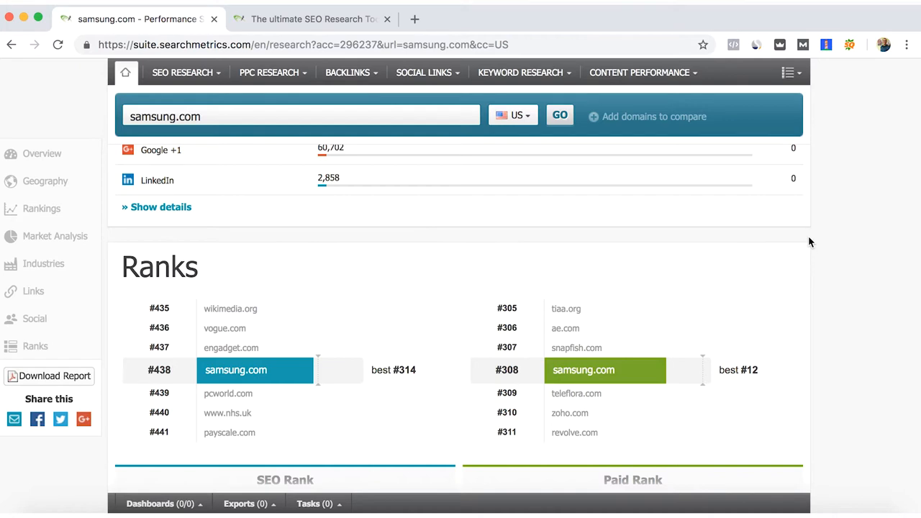
# Step: Scroll through the Ranks section's SEO, Paid, Link and Social Rank lists for samsung.com
pyautogui.scroll(-3)
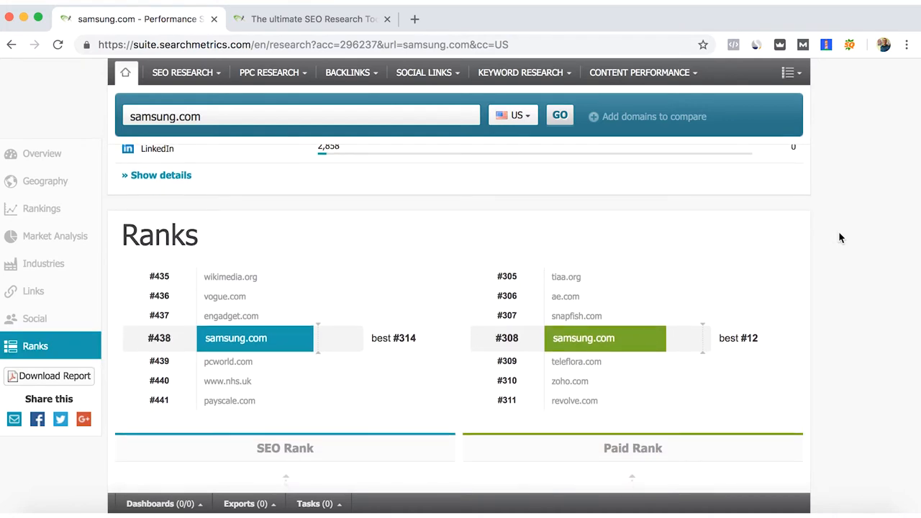
pyautogui.scroll(-3)
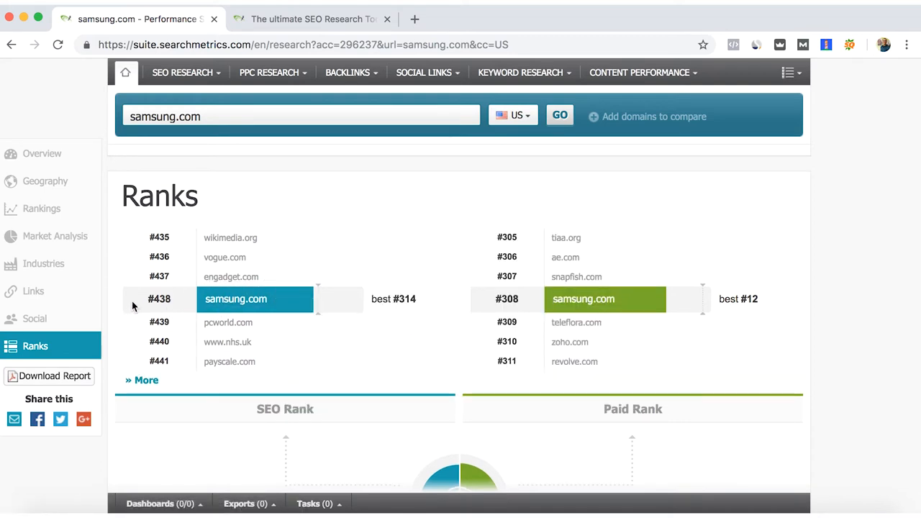
pyautogui.scroll(-3)
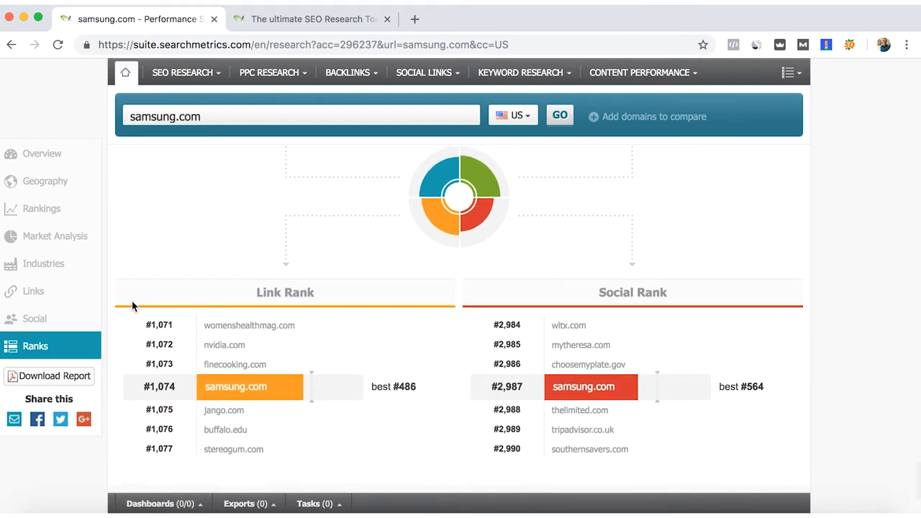
pyautogui.scroll(-3)
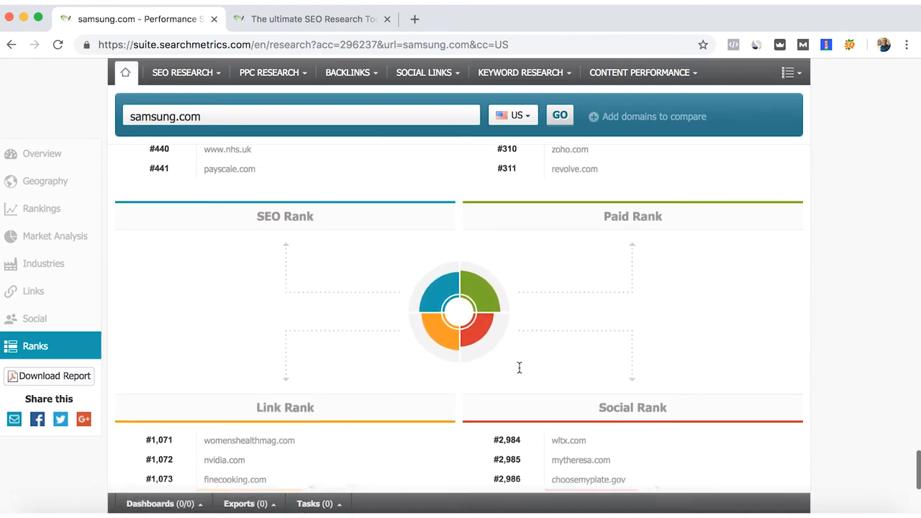
pyautogui.moveTo(453, 330)
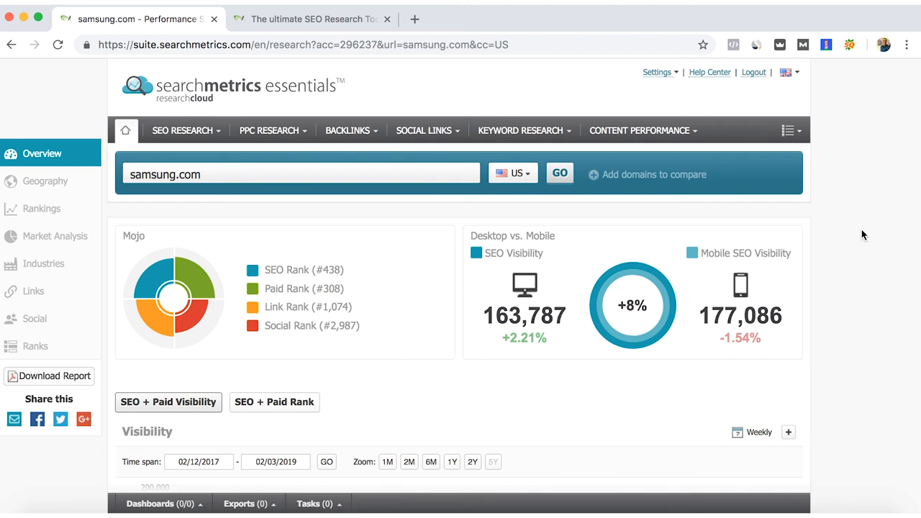
pyautogui.moveTo(209, 160)
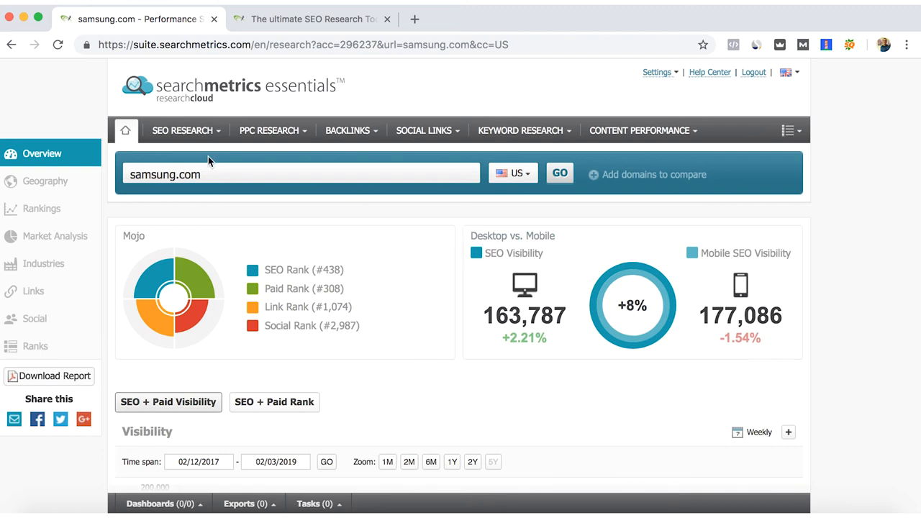